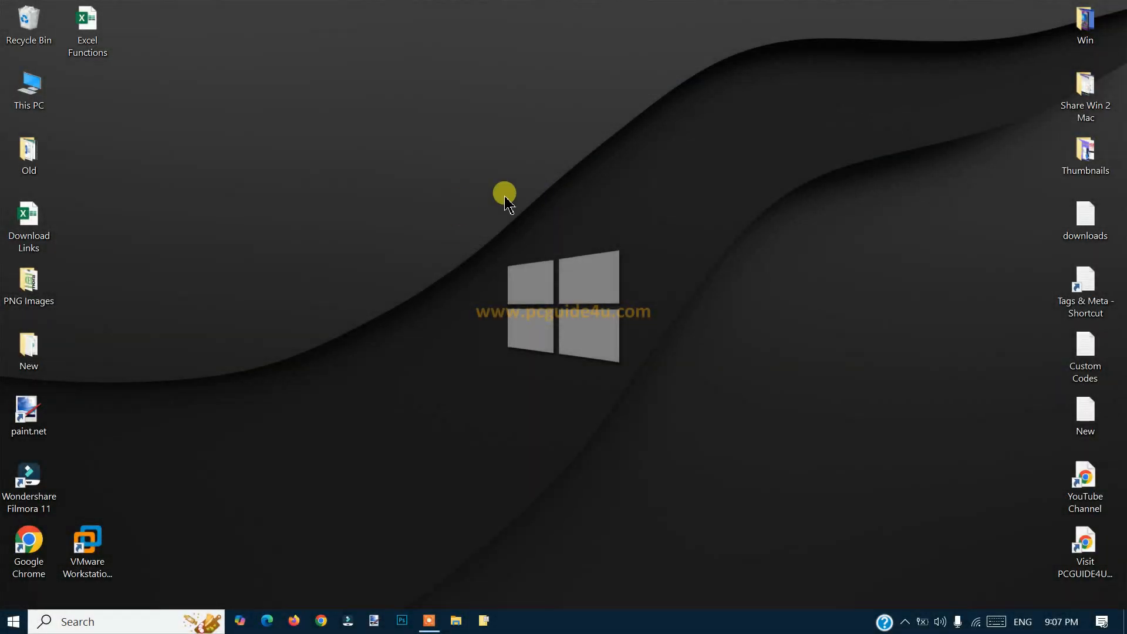
mouse_move(424, 291)
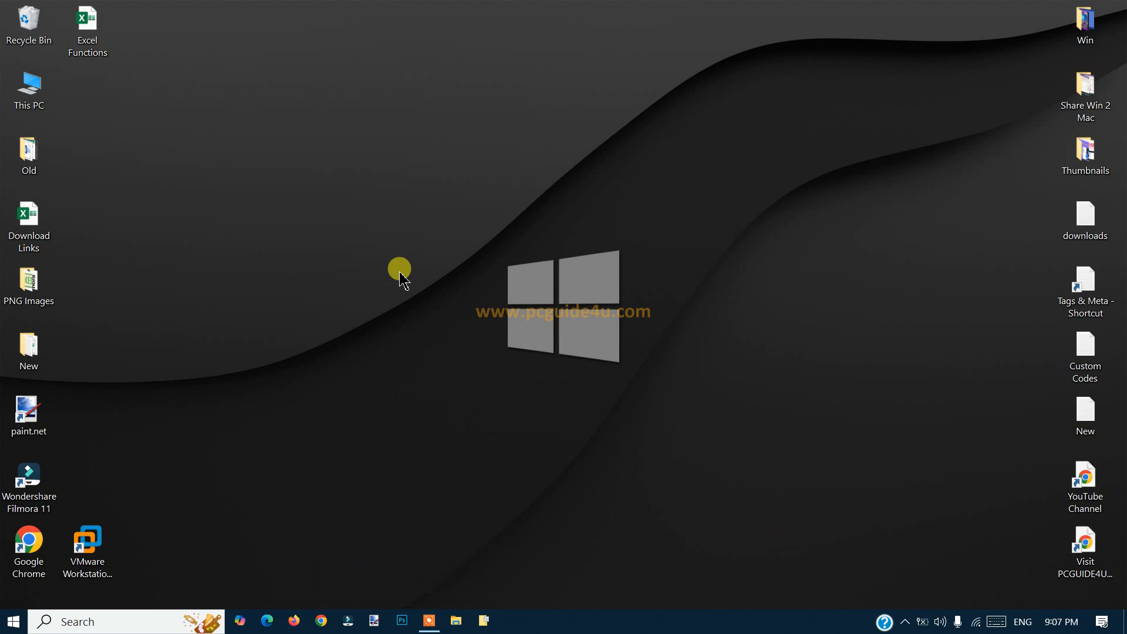
- View the drives in This PC and select WINDOWS OS (C:) with 327 GB free of 462 GB
left_click(28, 85)
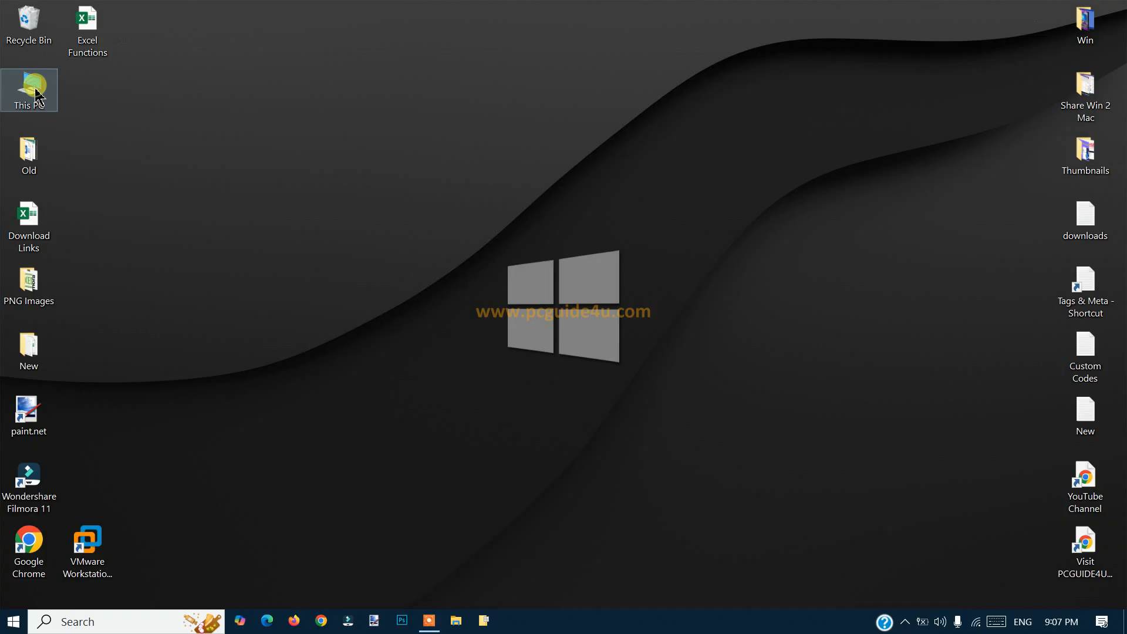
double_click(28, 90)
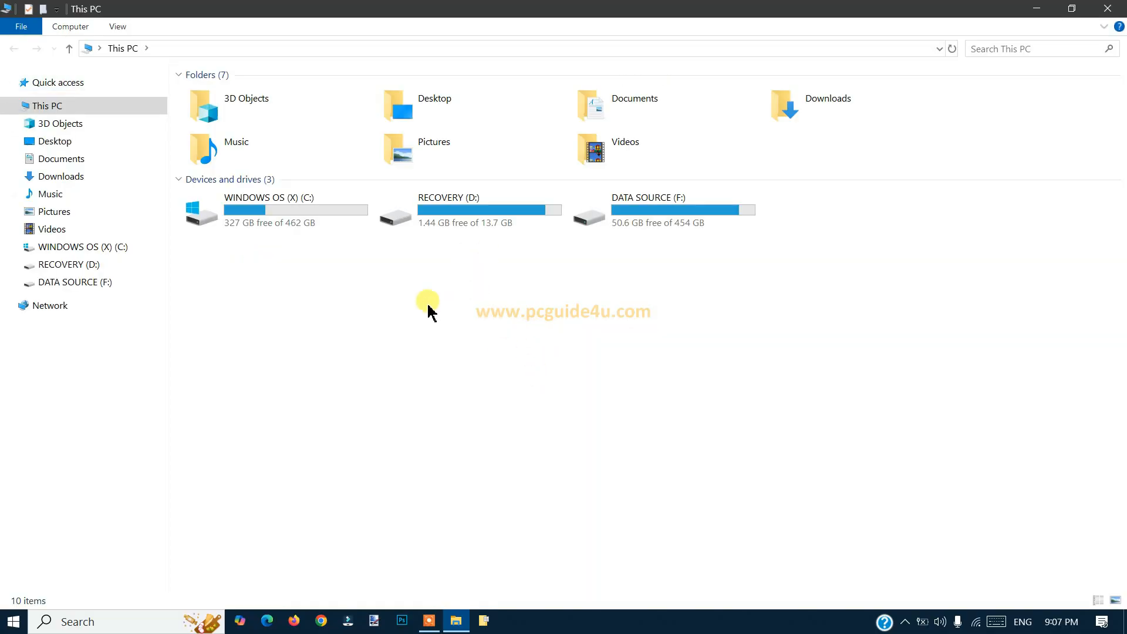
mouse_move(238, 244)
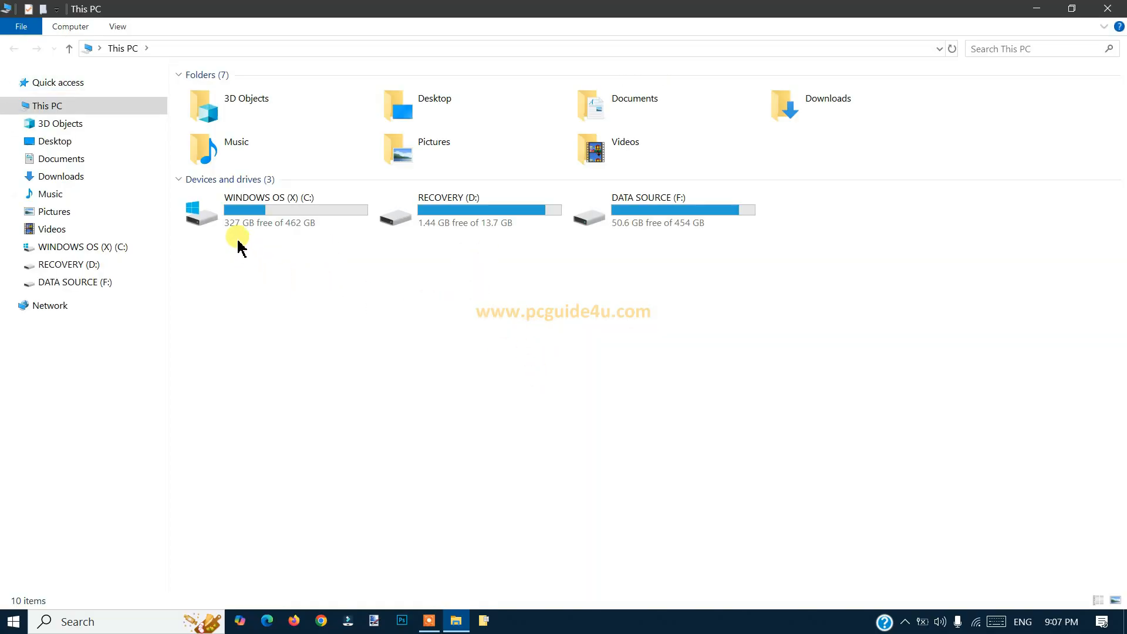
mouse_move(293, 243)
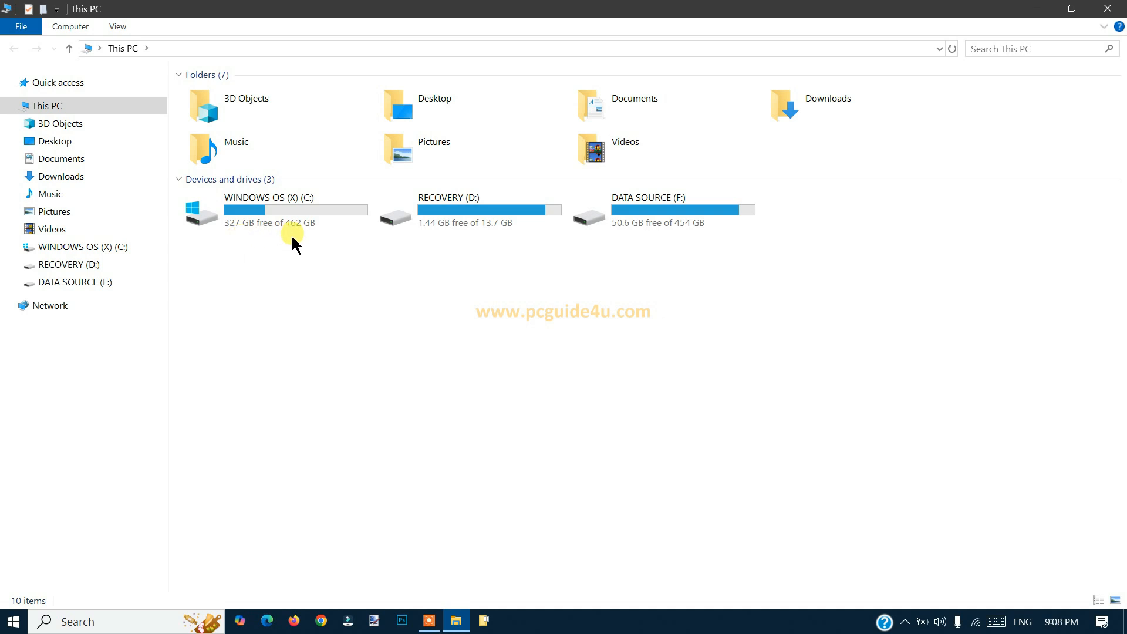
mouse_move(799, 334)
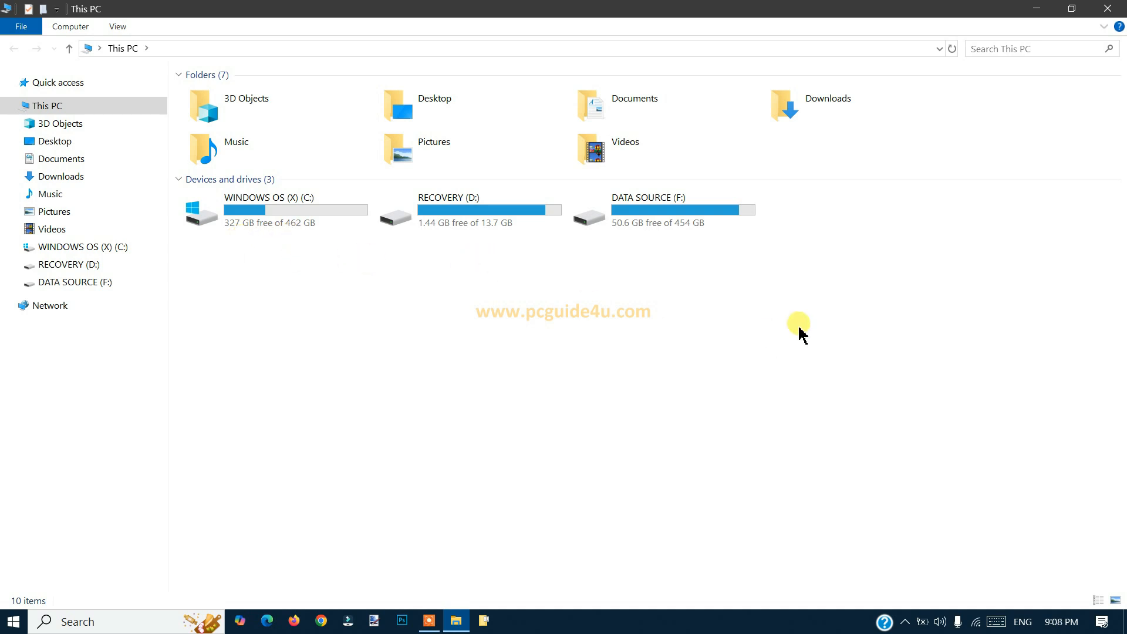
mouse_move(627, 264)
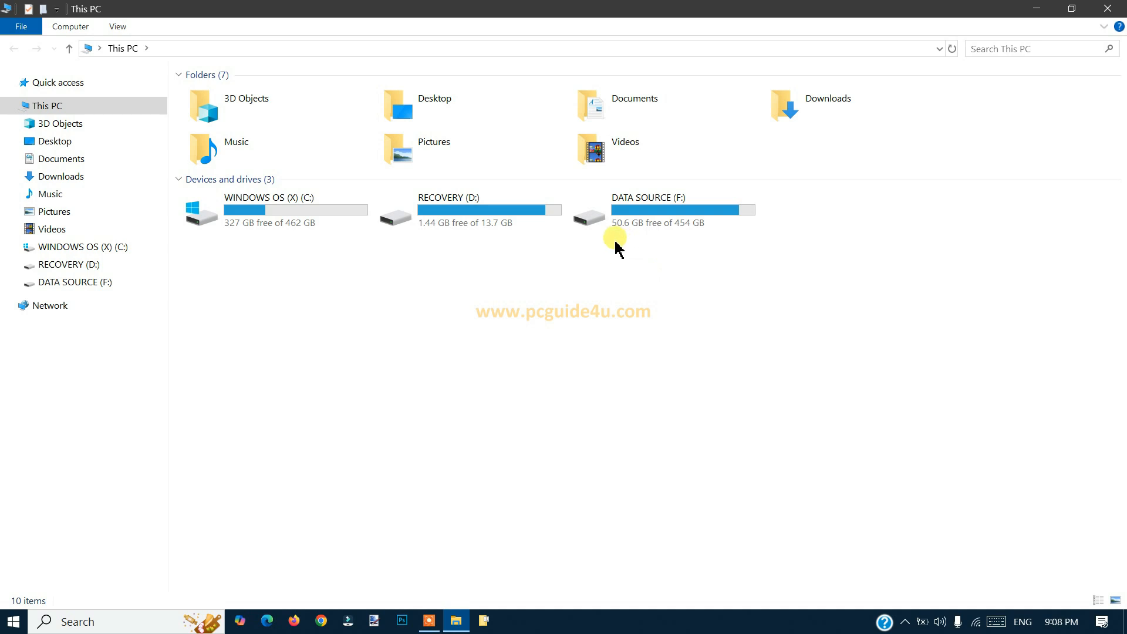
mouse_move(487, 302)
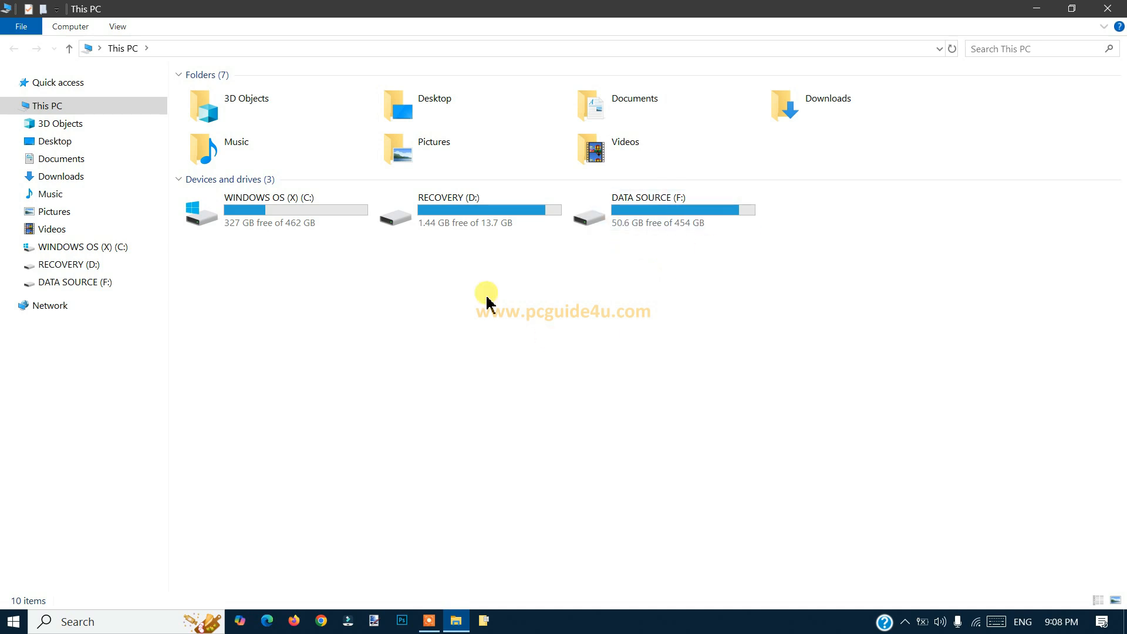
mouse_move(490, 308)
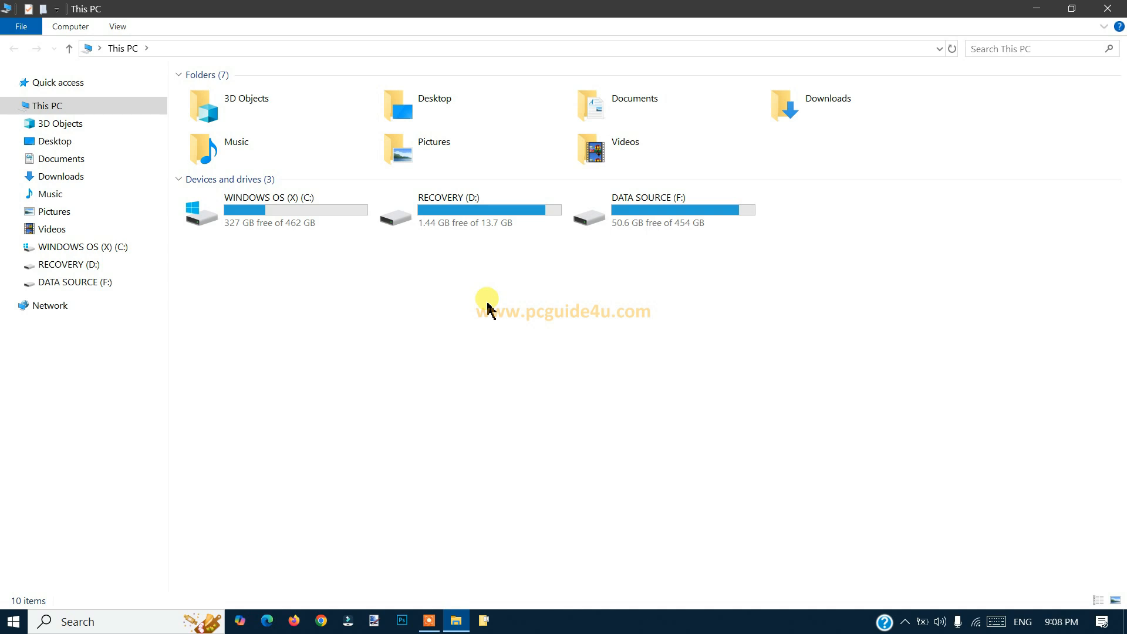
mouse_move(287, 238)
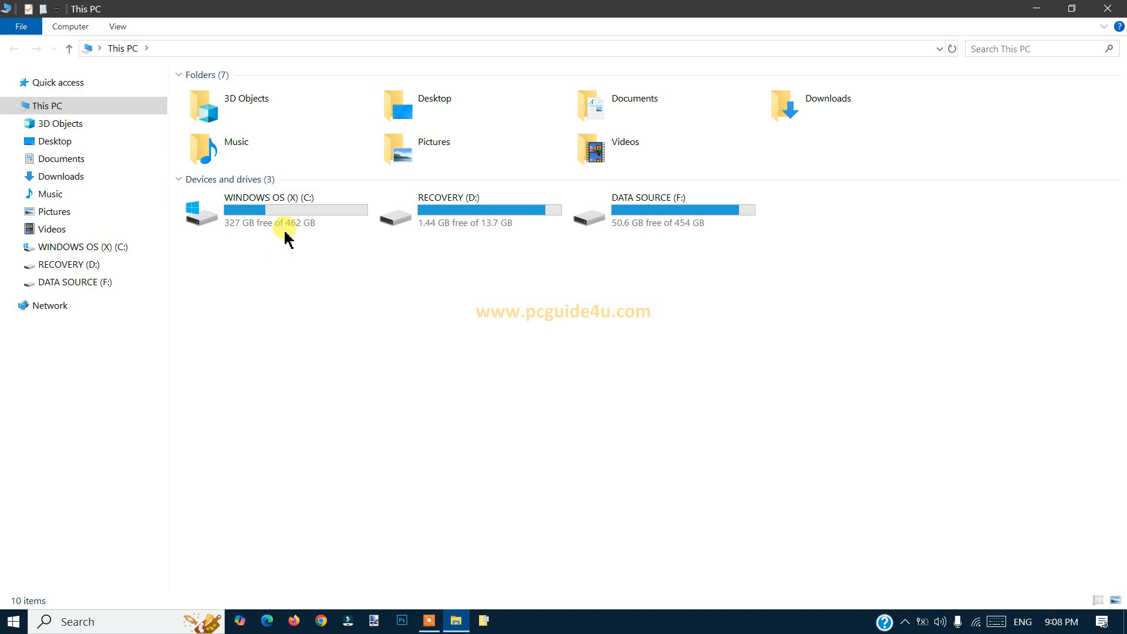
mouse_move(368, 315)
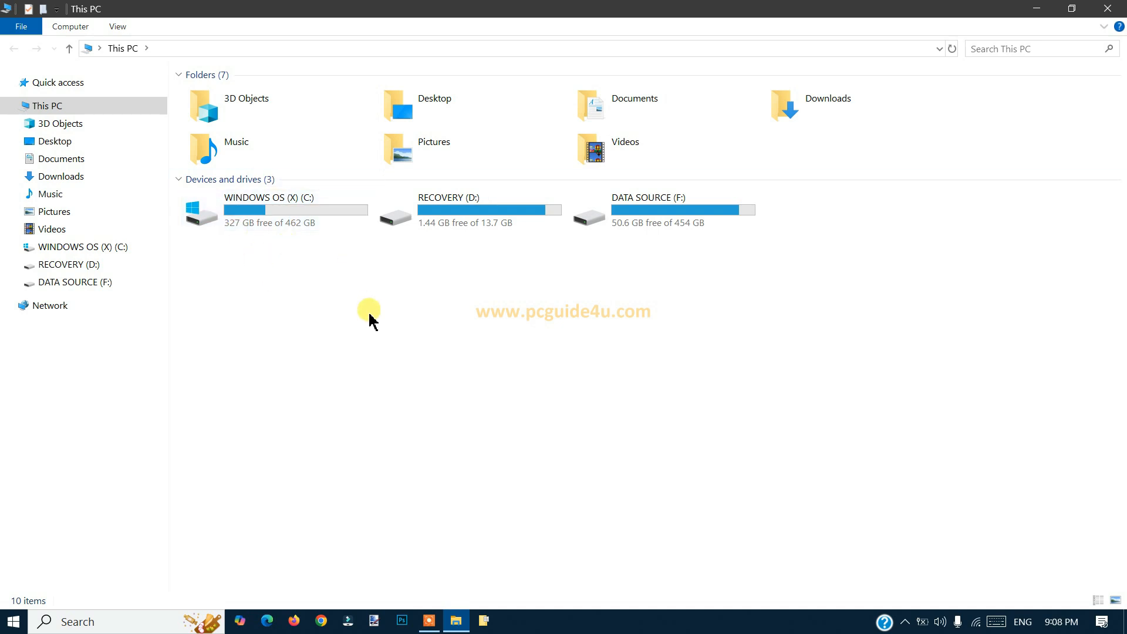
mouse_move(361, 297)
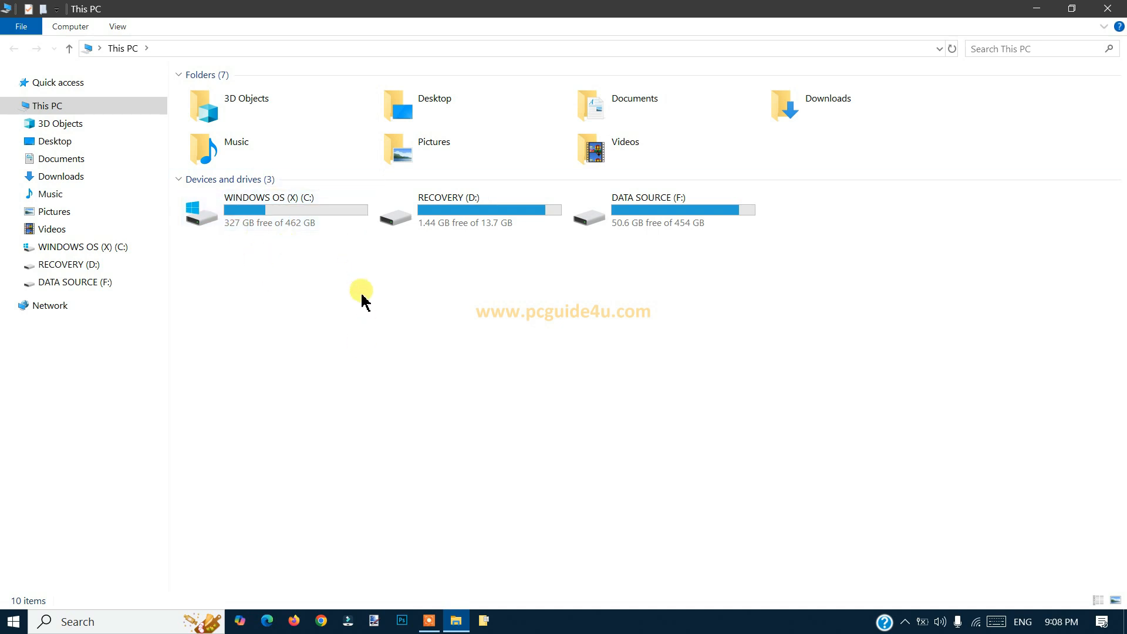
mouse_move(380, 293)
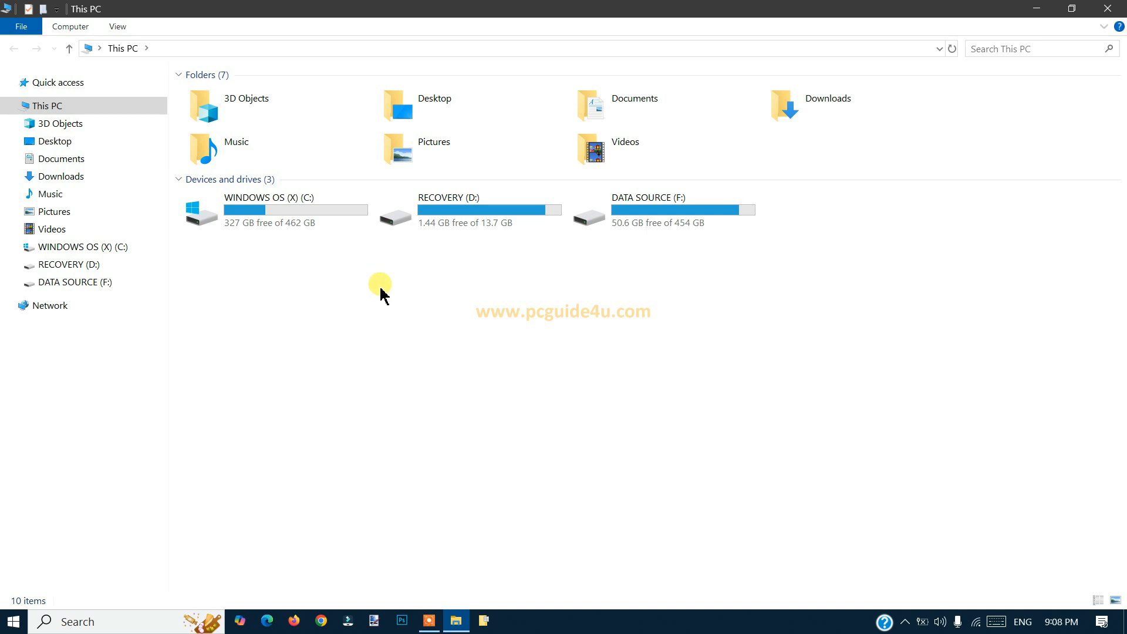
mouse_move(403, 380)
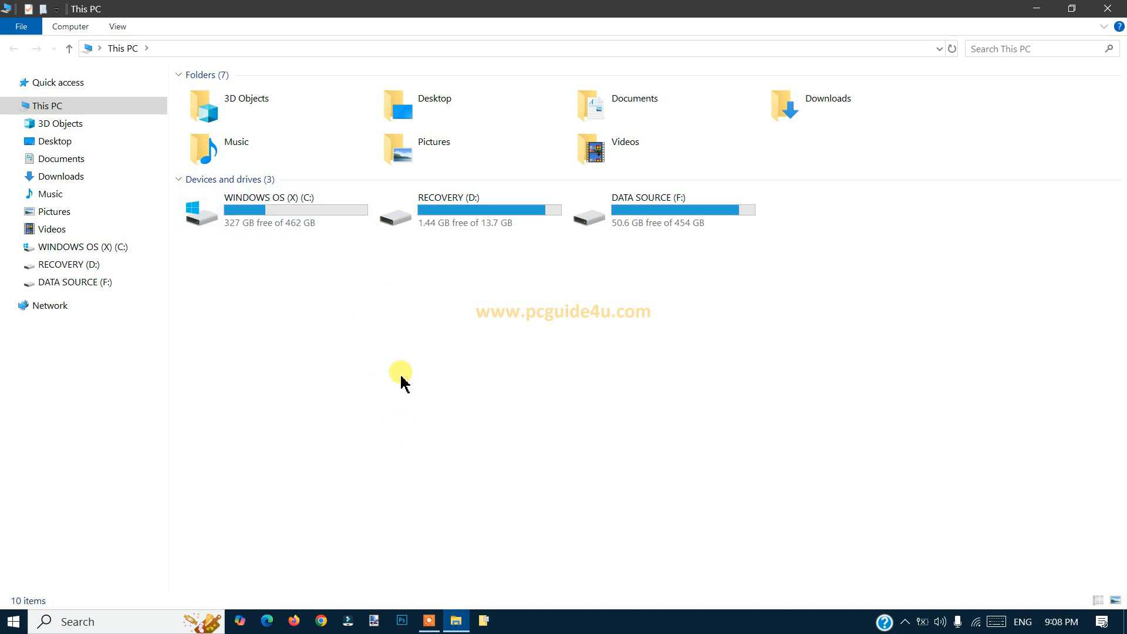
mouse_move(380, 351)
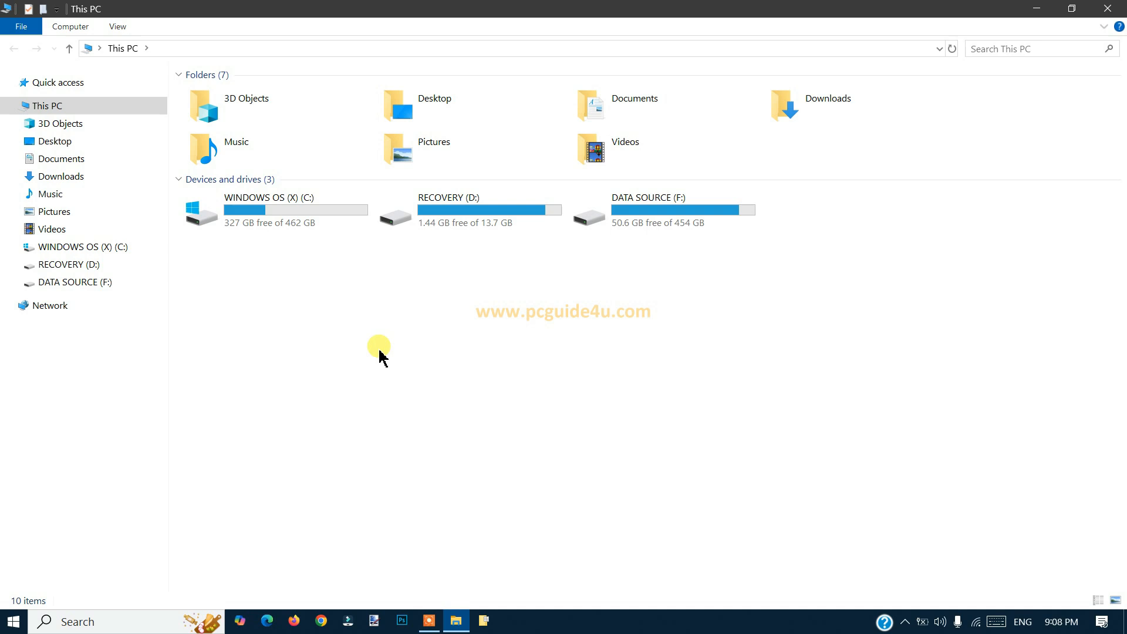
mouse_move(313, 296)
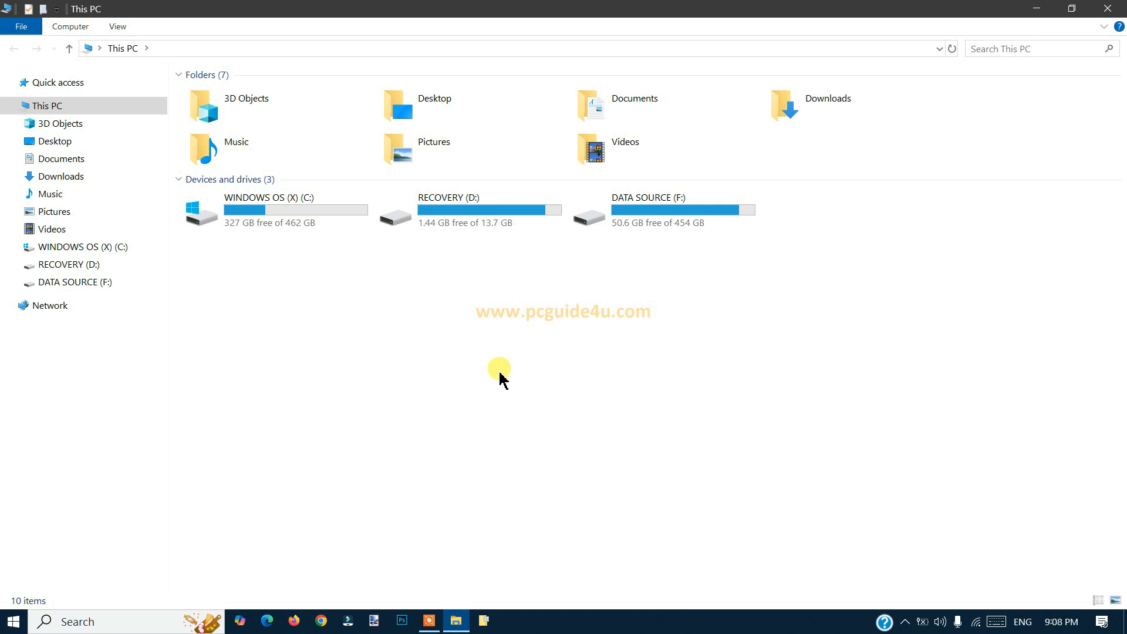
mouse_move(466, 280)
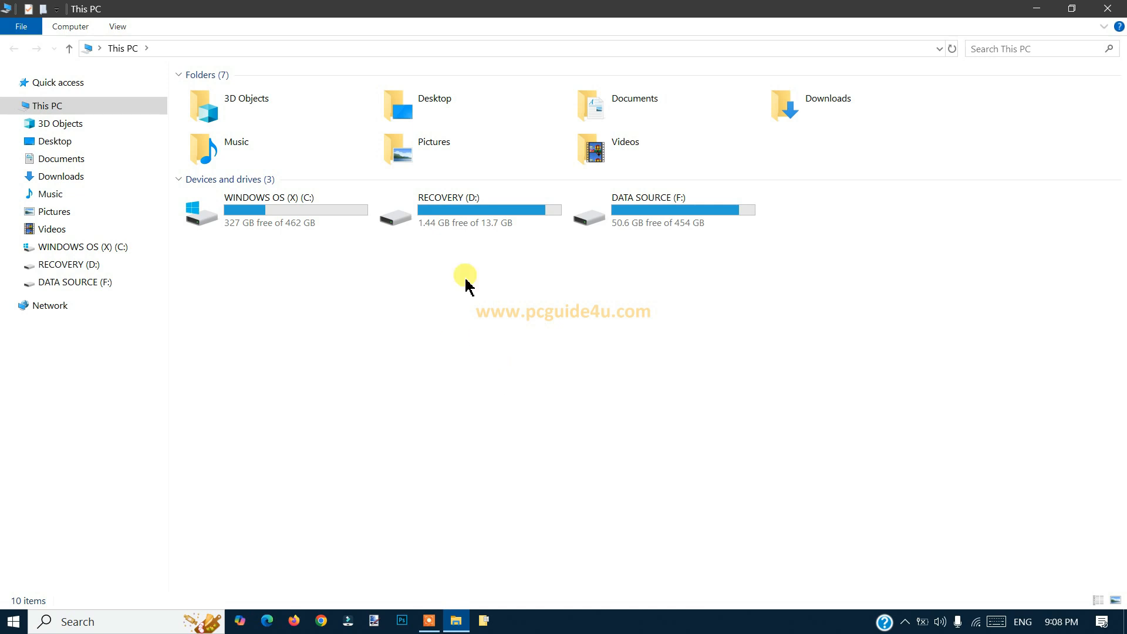
mouse_move(297, 257)
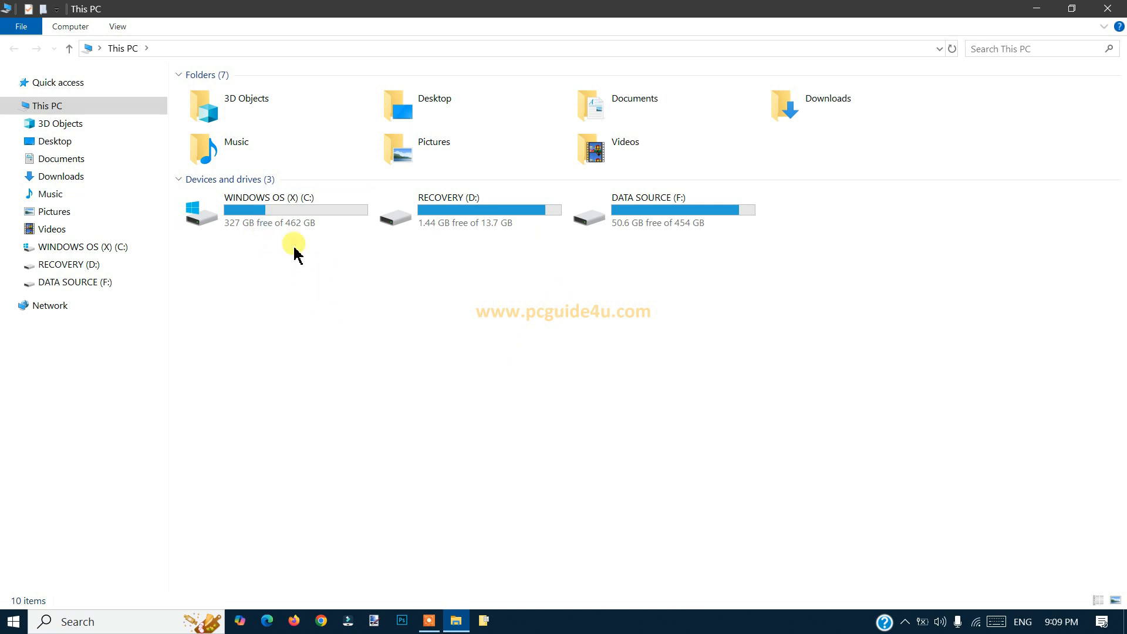
mouse_move(232, 244)
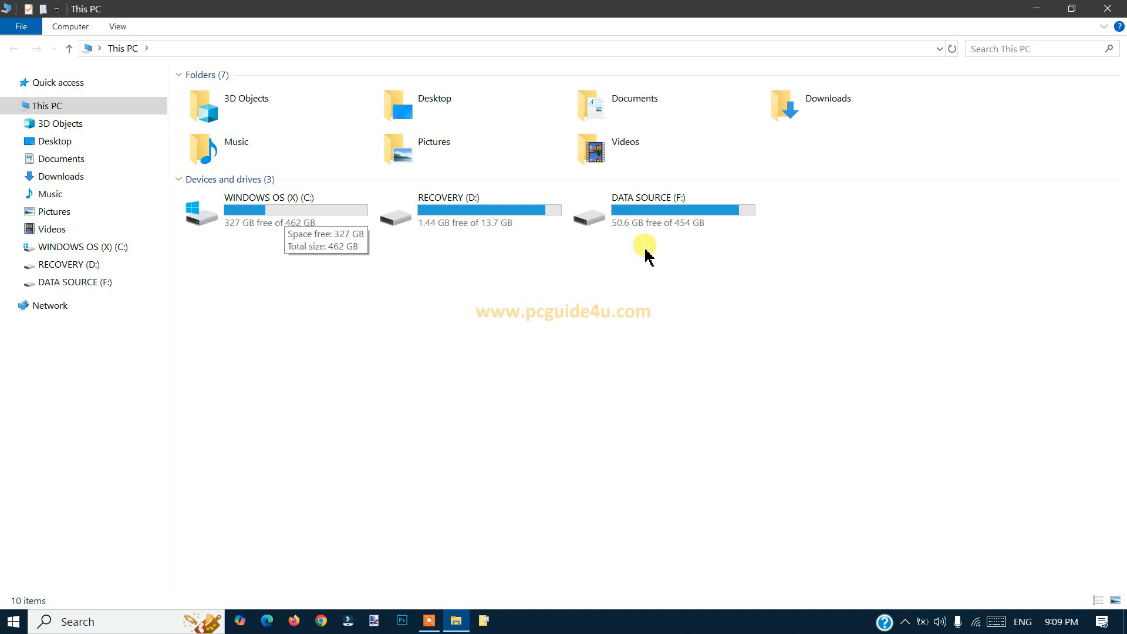
mouse_move(789, 302)
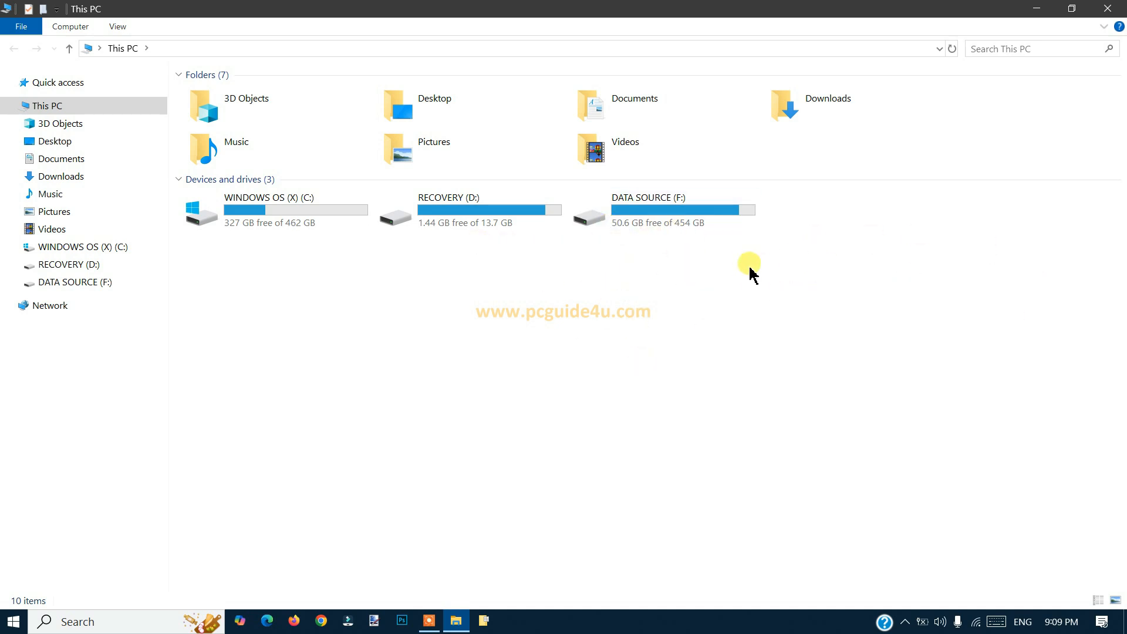
mouse_move(721, 332)
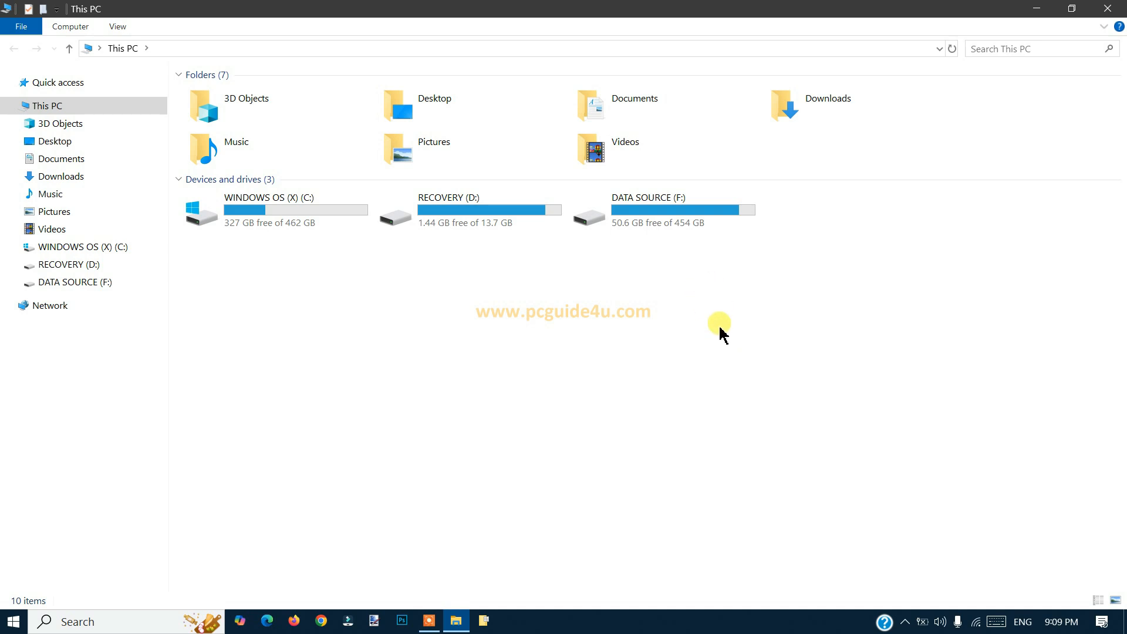
left_click(270, 209)
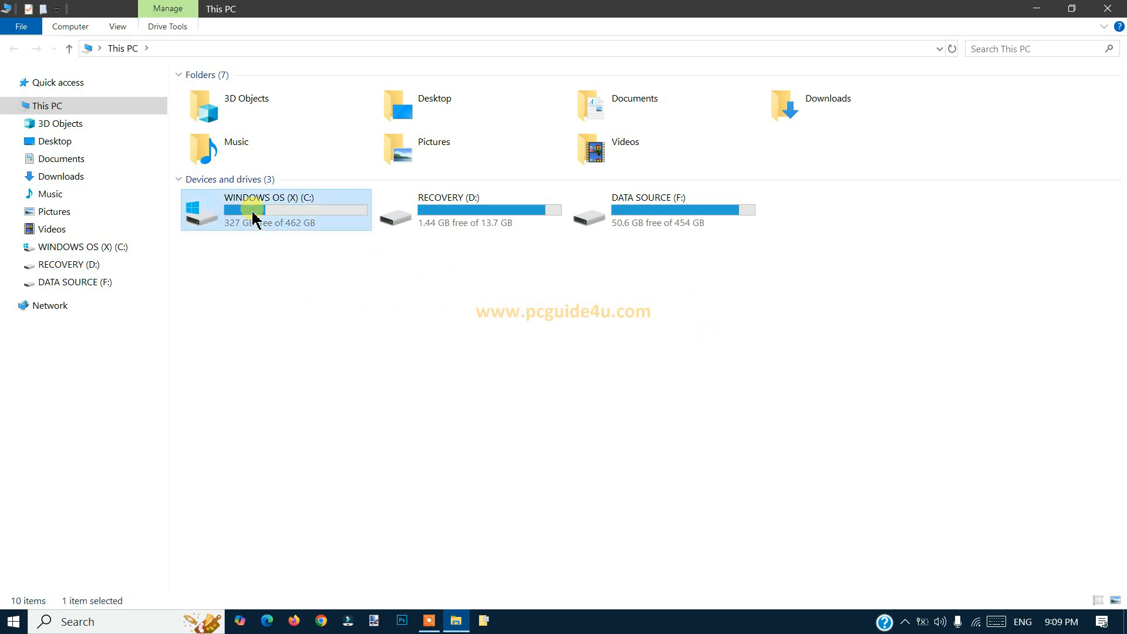
mouse_move(231, 238)
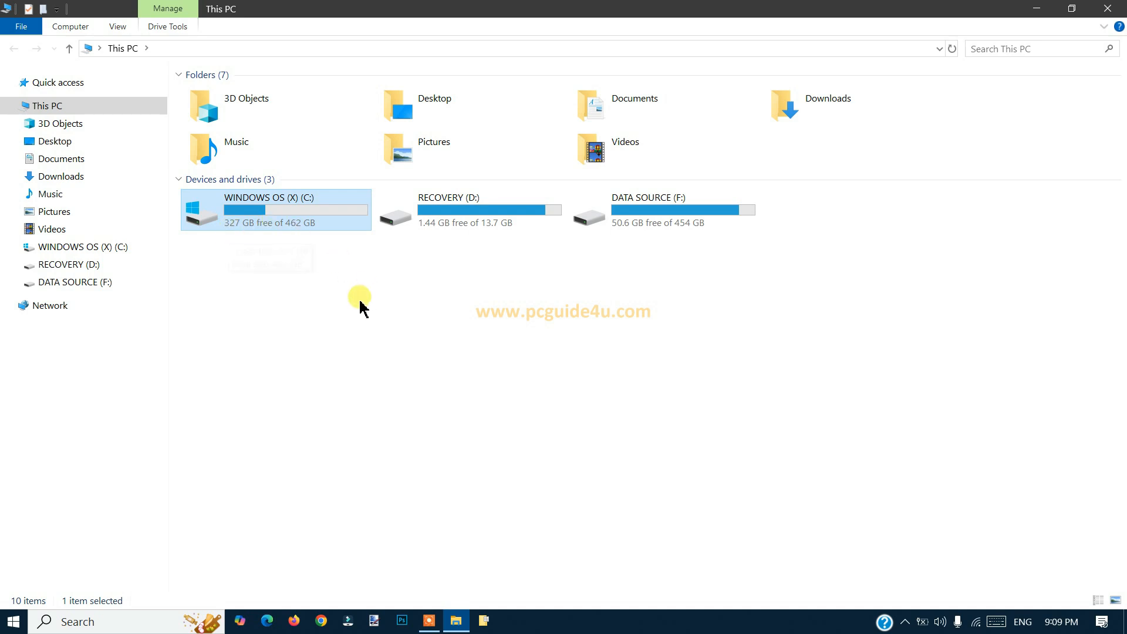
mouse_move(485, 342)
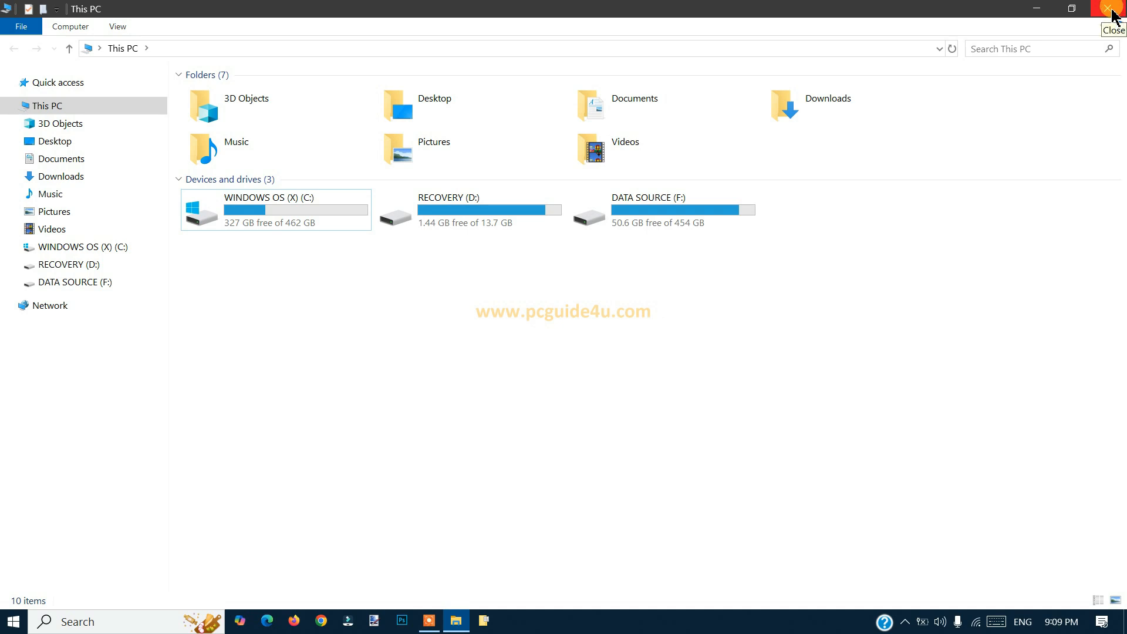
left_click(1112, 8)
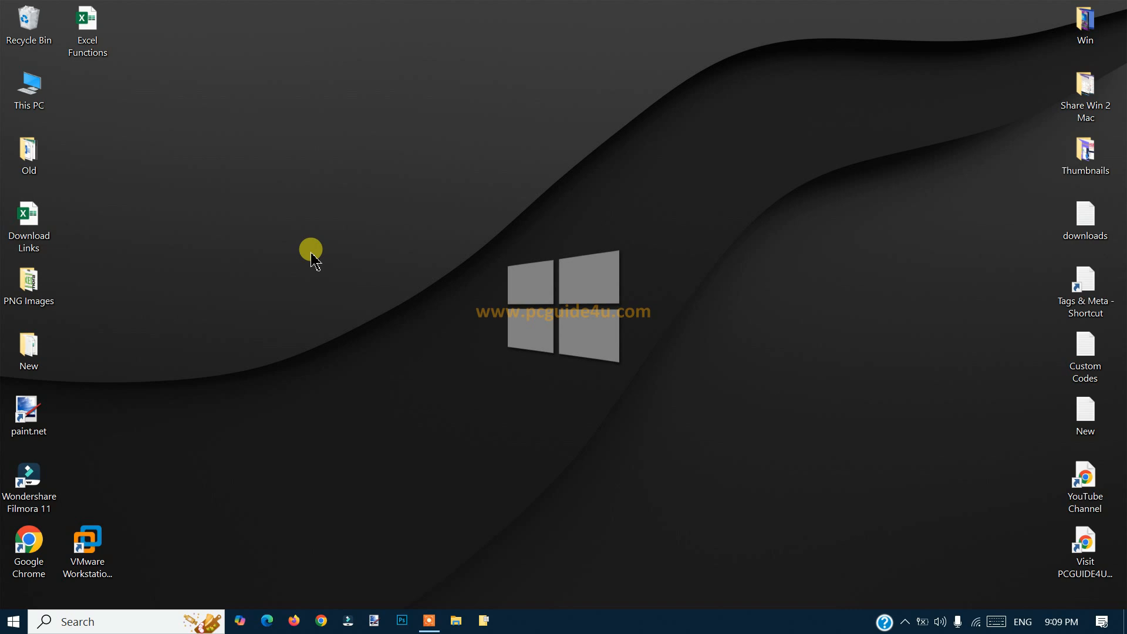
mouse_move(176, 191)
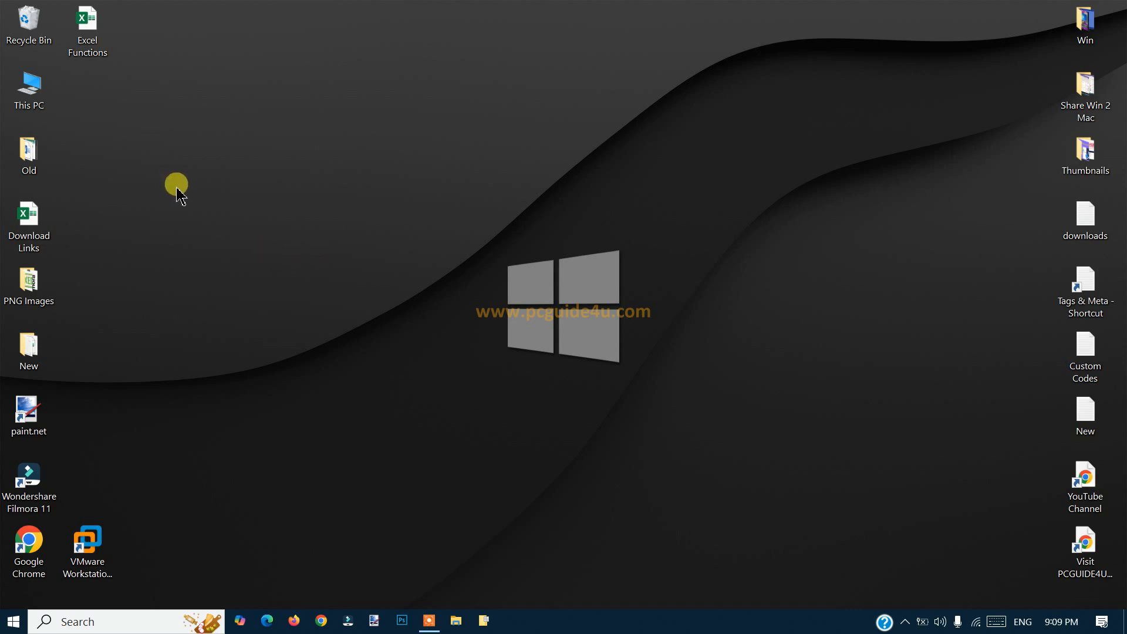
left_click(28, 90)
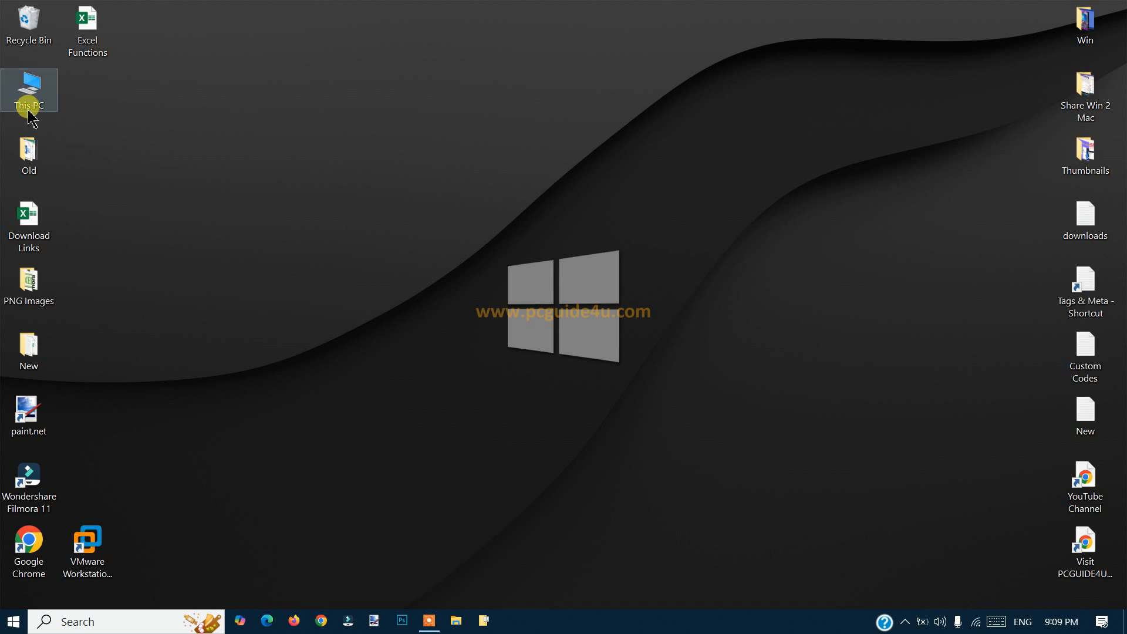
mouse_move(28, 94)
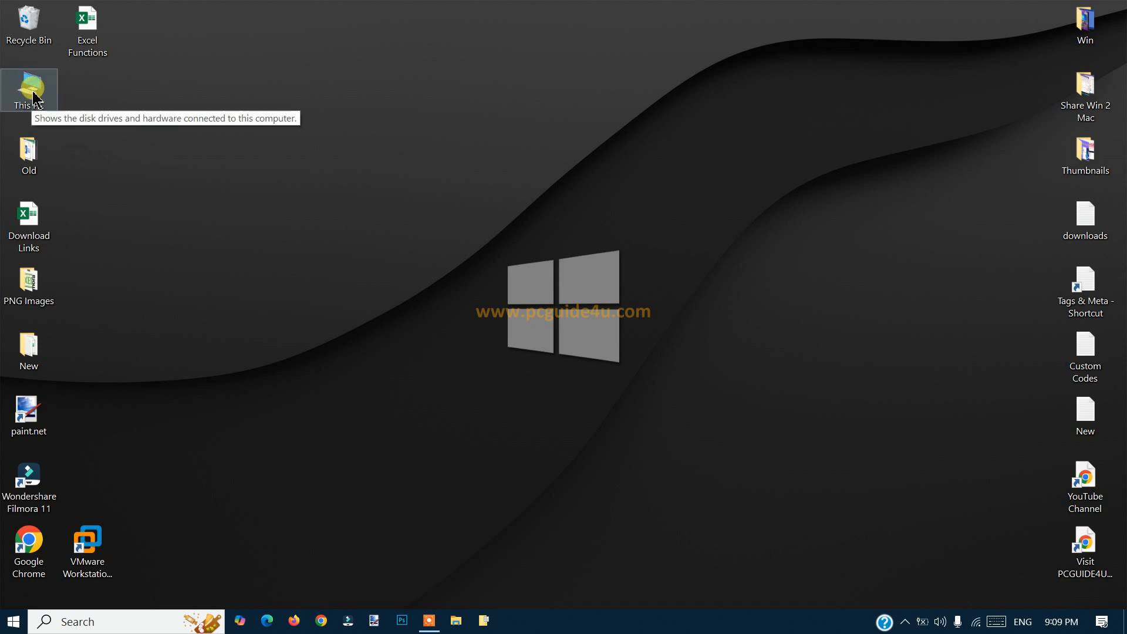
- Launch Computer Management from This PC's Manage option
right_click(28, 91)
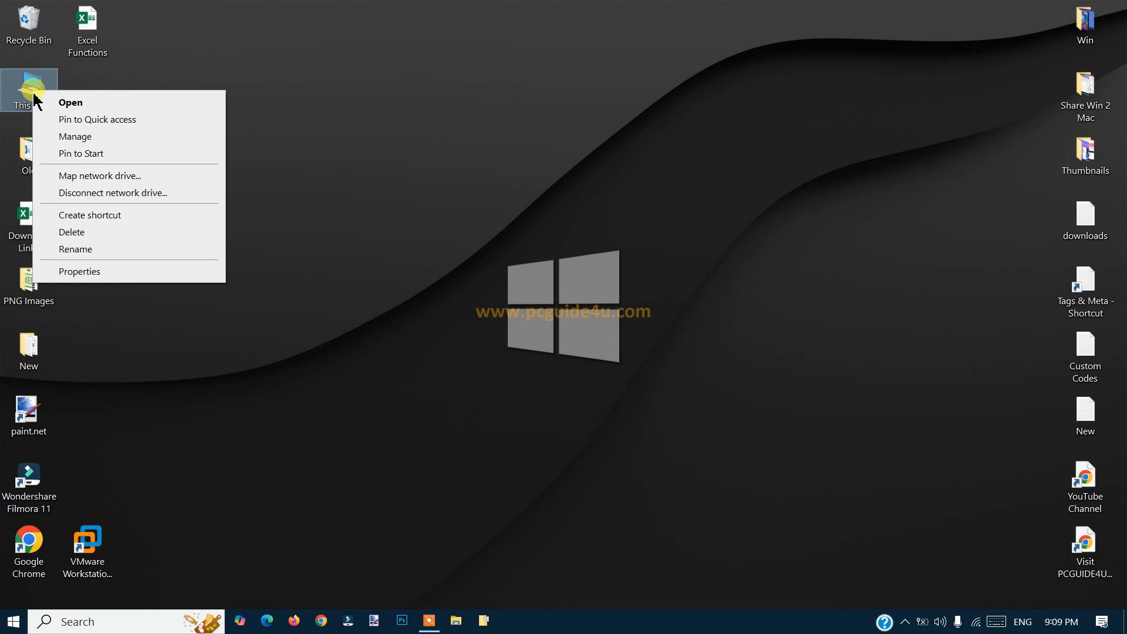
mouse_move(105, 140)
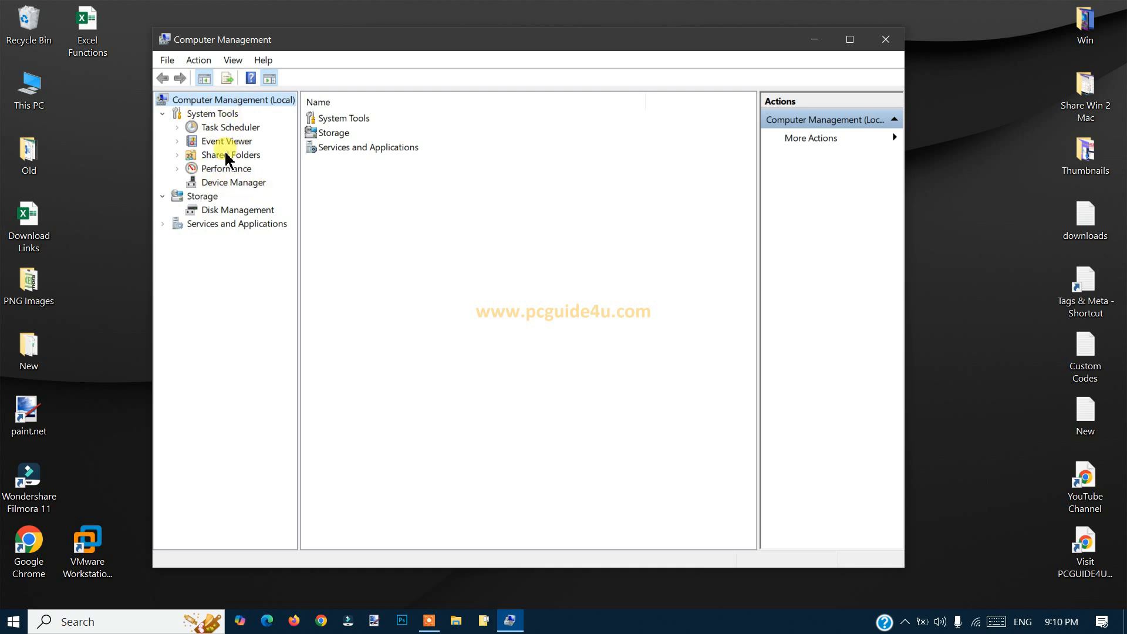
mouse_move(182, 206)
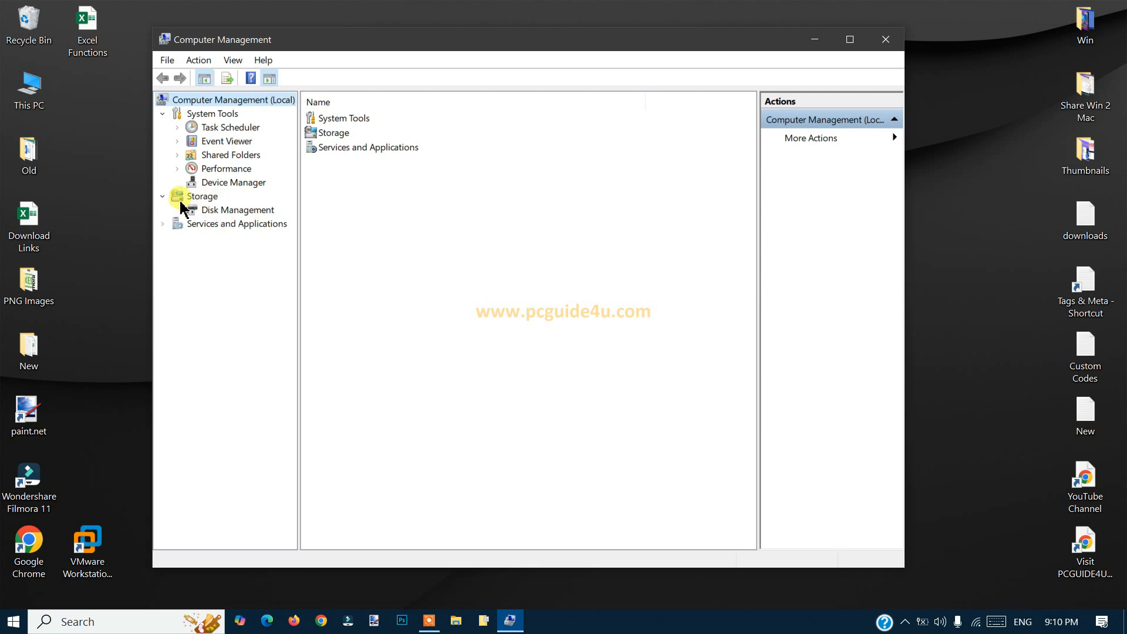
left_click(241, 210)
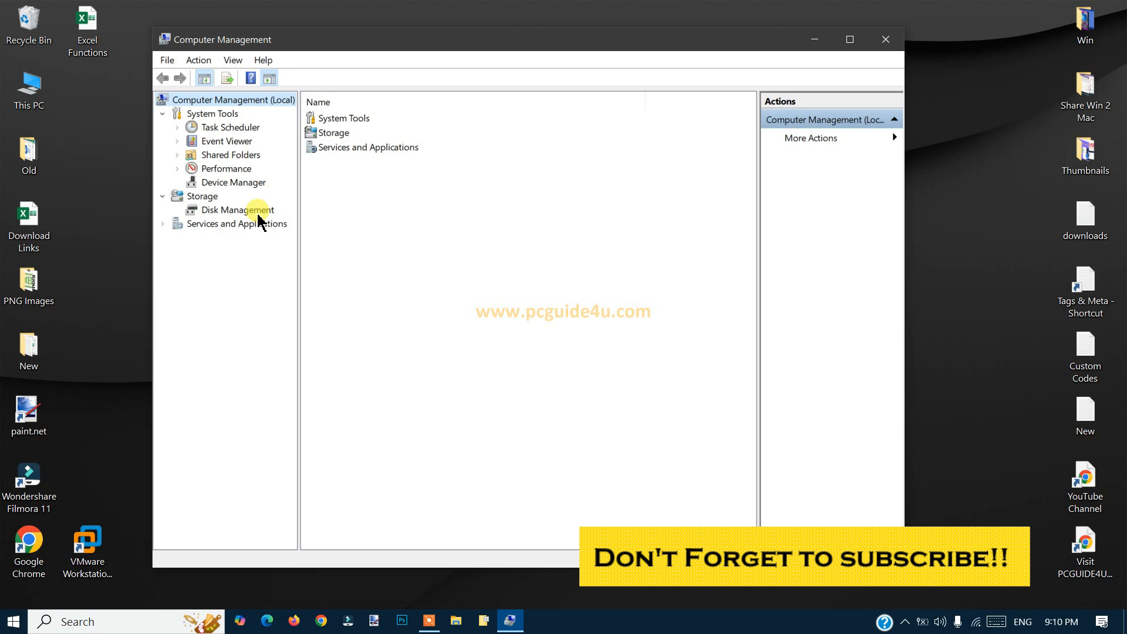
- Show Disk Management's Disk 0 layout with the C, F and D volumes, maximized
left_click(238, 209)
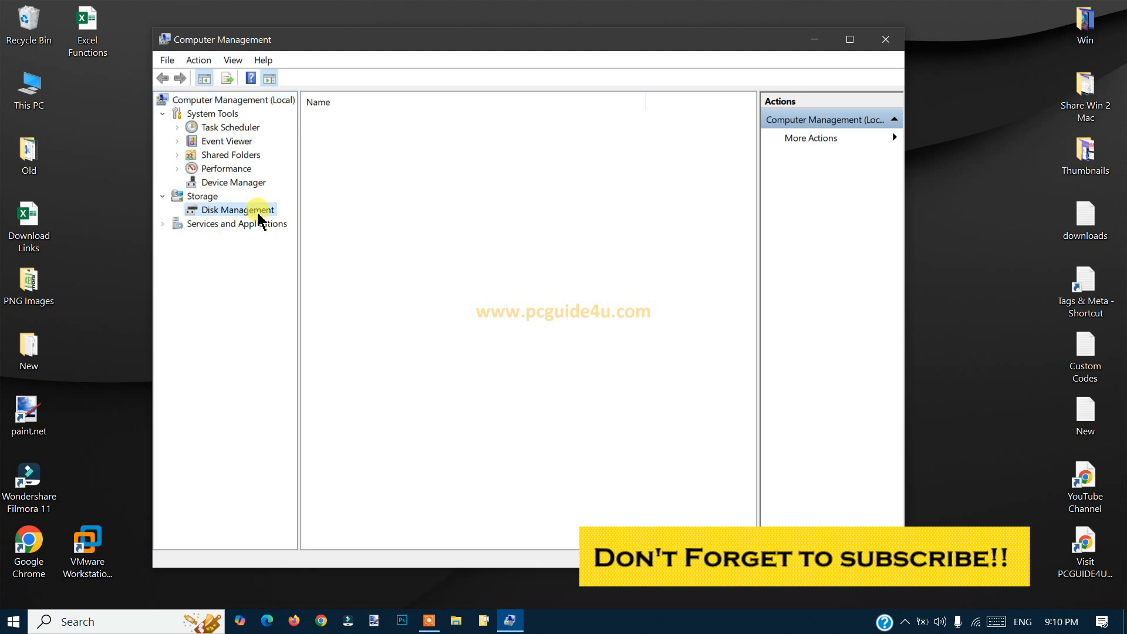
left_click(235, 209)
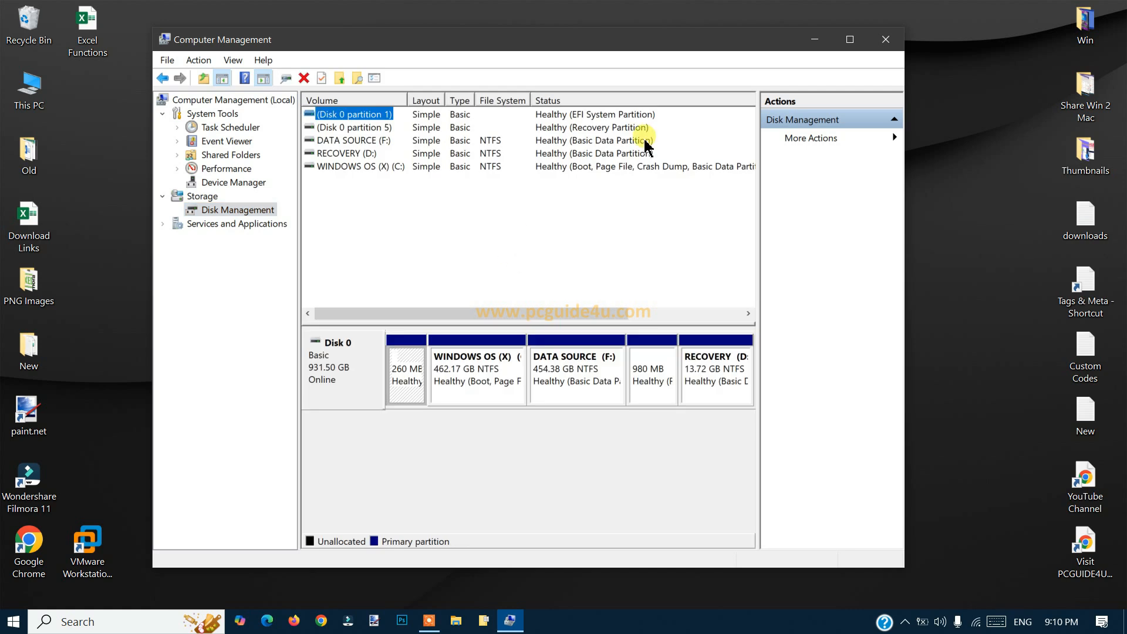
mouse_move(849, 39)
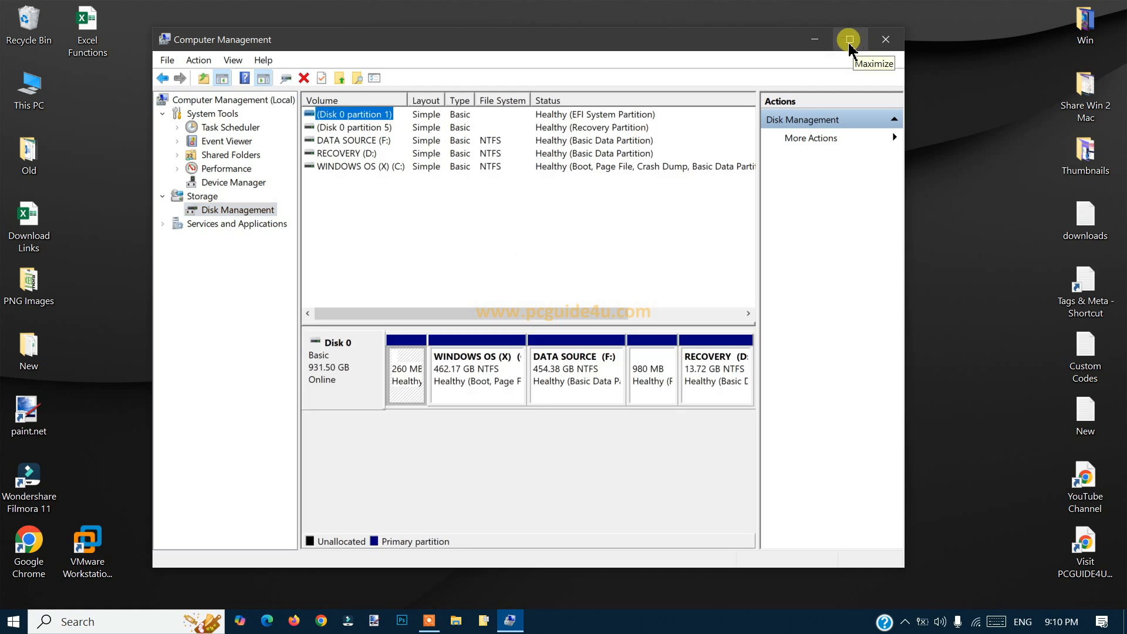
left_click(847, 40)
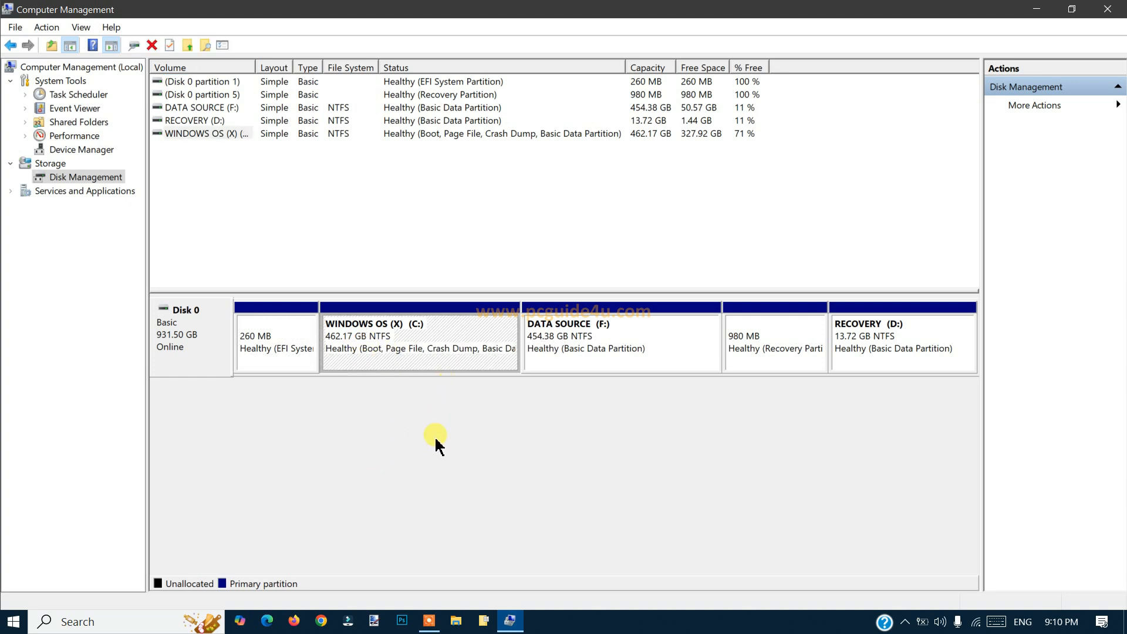
mouse_move(426, 403)
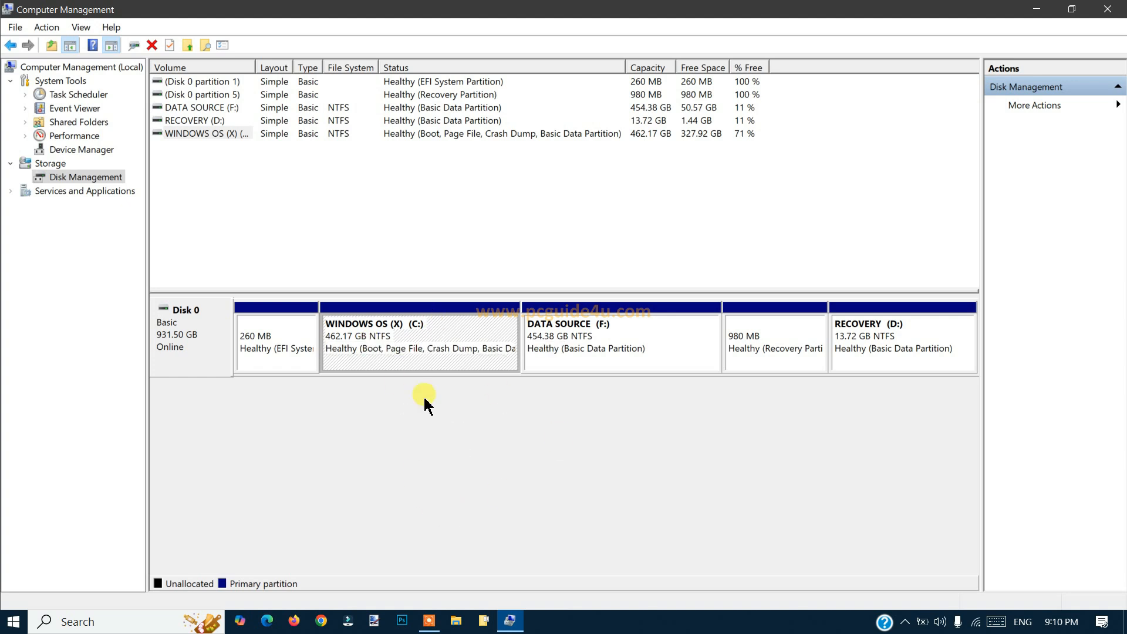
mouse_move(459, 505)
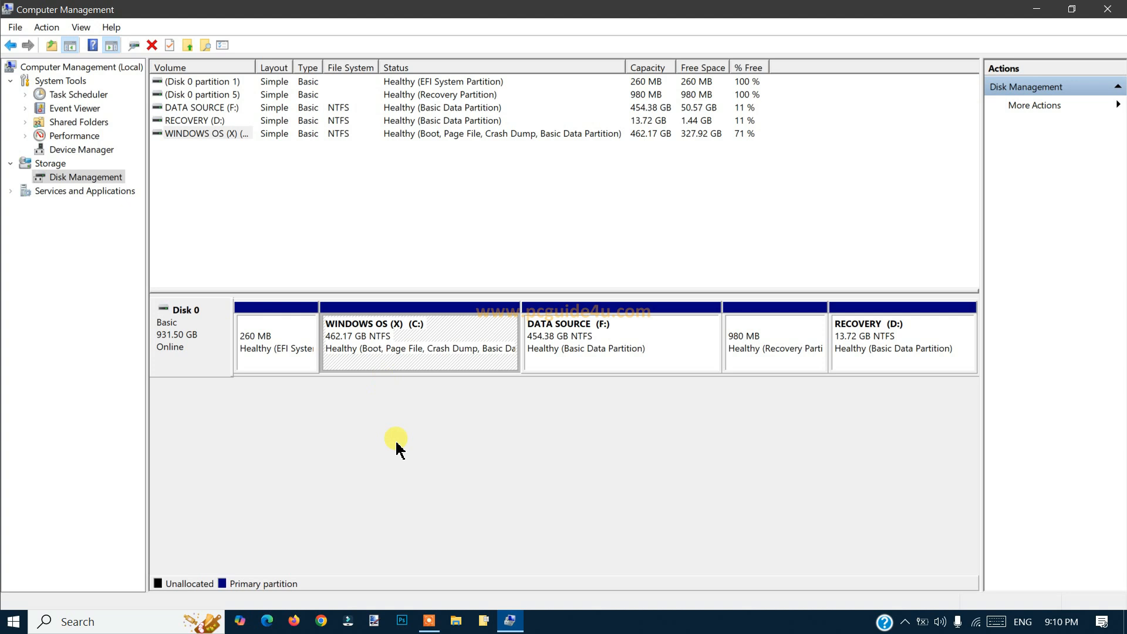
mouse_move(451, 403)
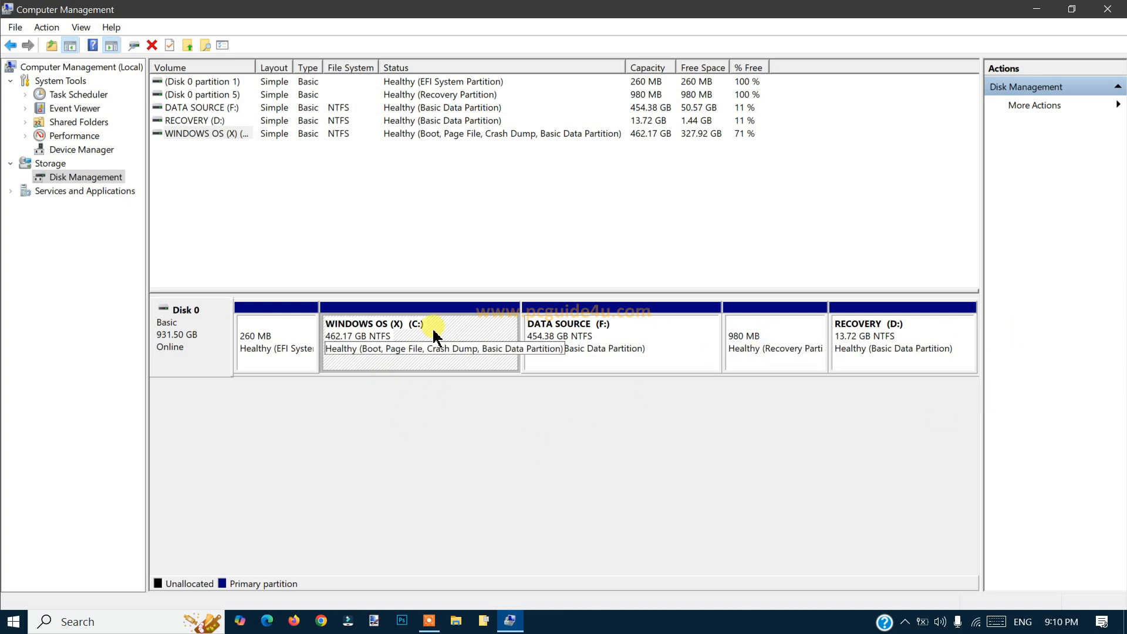
- Bring up Shrink Volume for WINDOWS OS (C:), offering 230378 MB available, moved aside
right_click(431, 338)
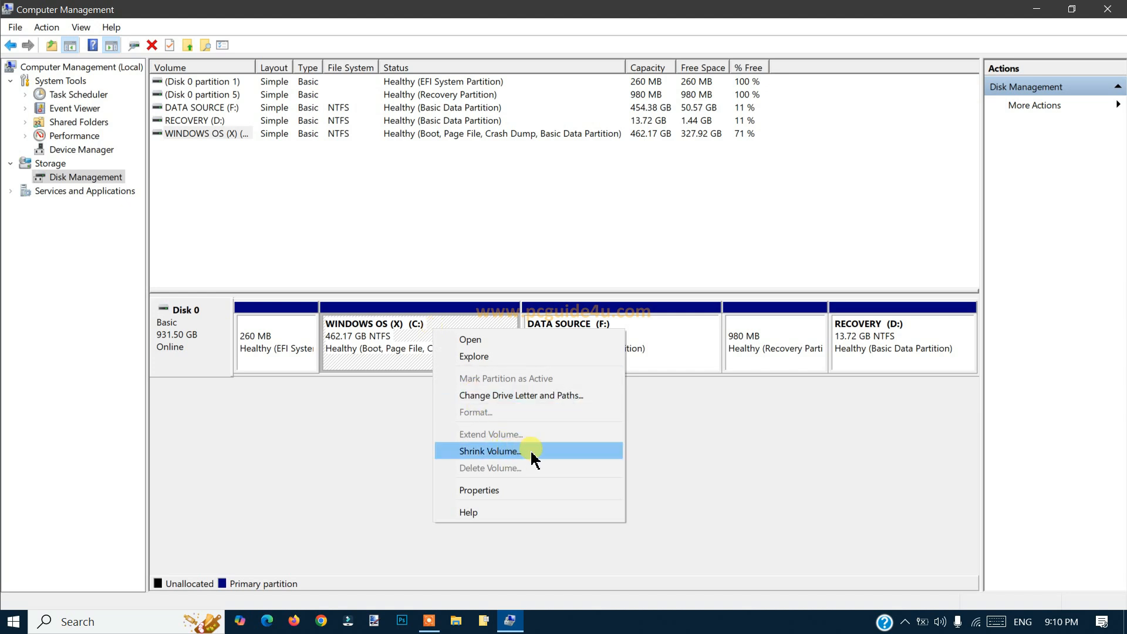
left_click(490, 450)
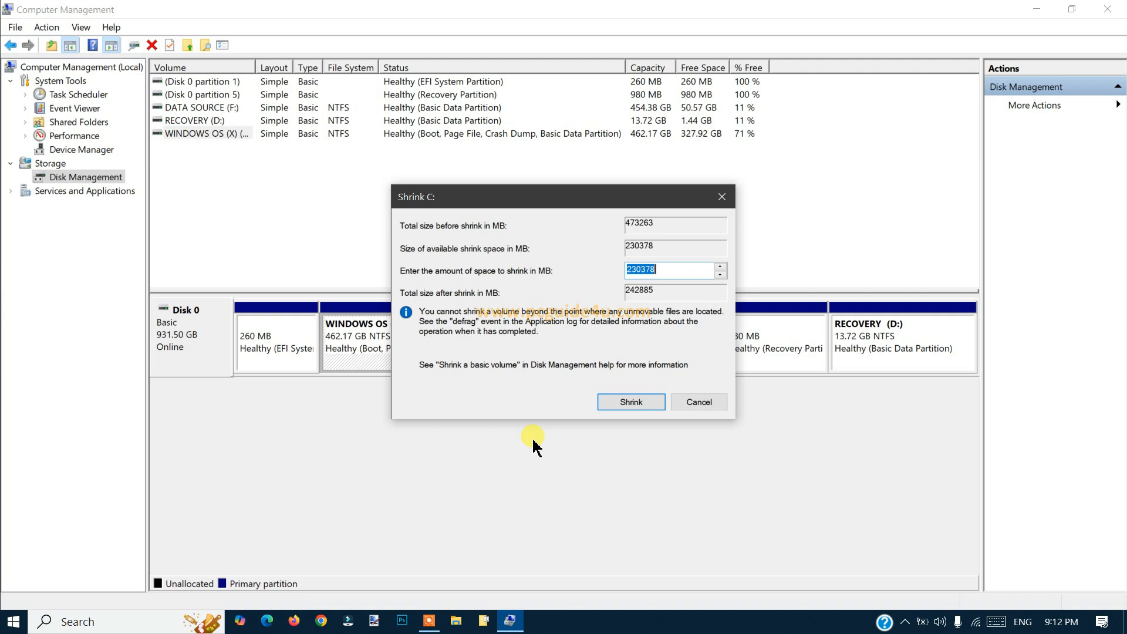
mouse_move(495, 201)
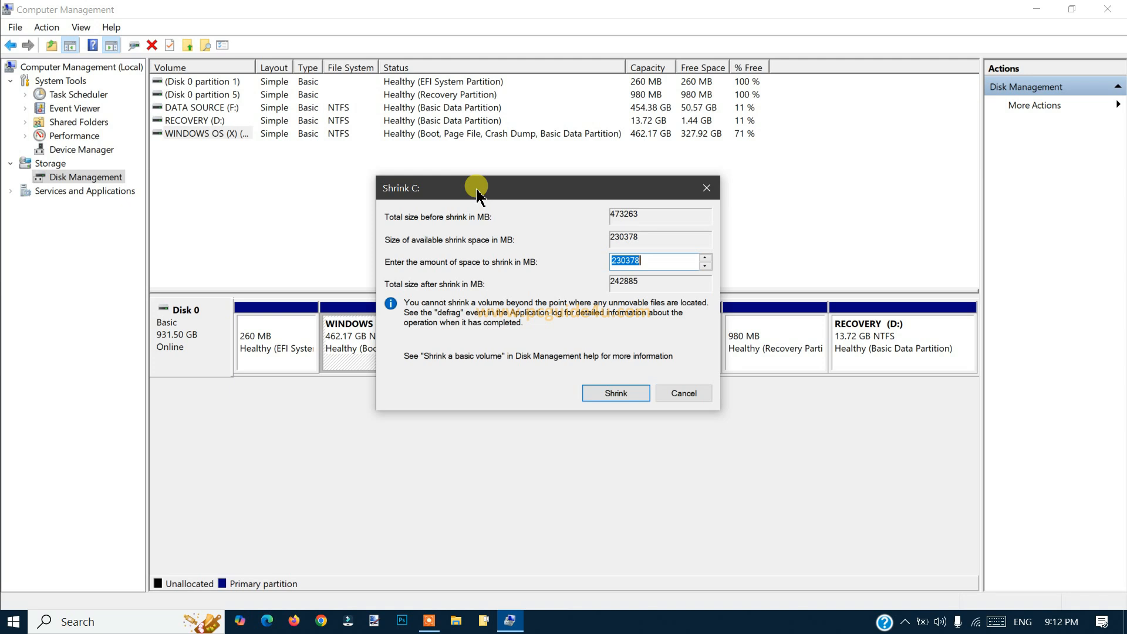
left_click_drag(474, 188, 552, 193)
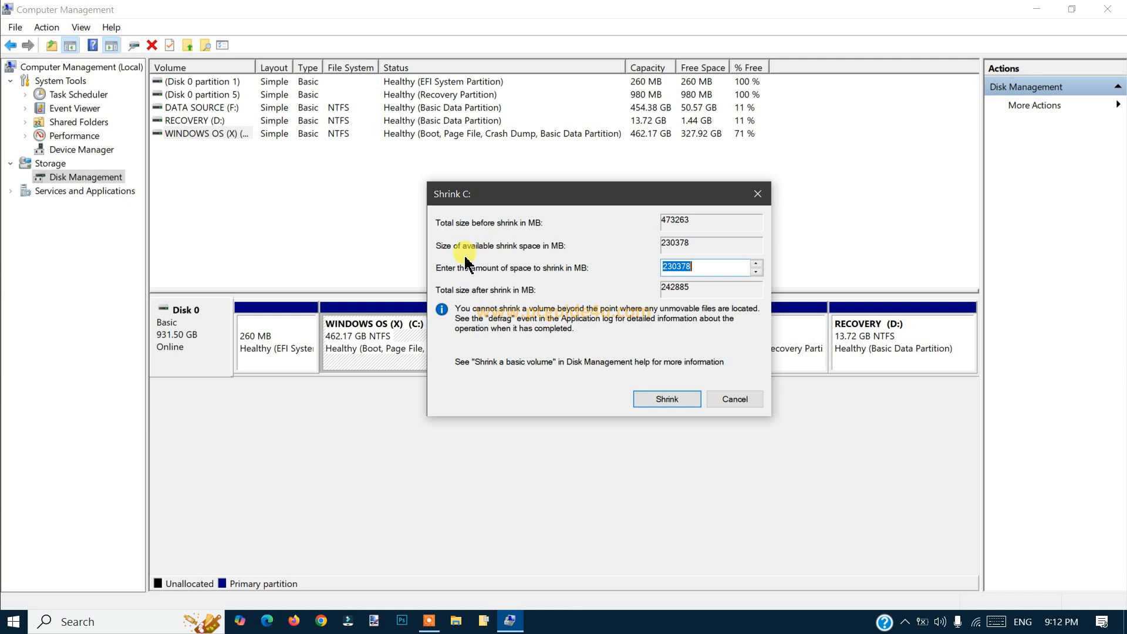
mouse_move(703, 250)
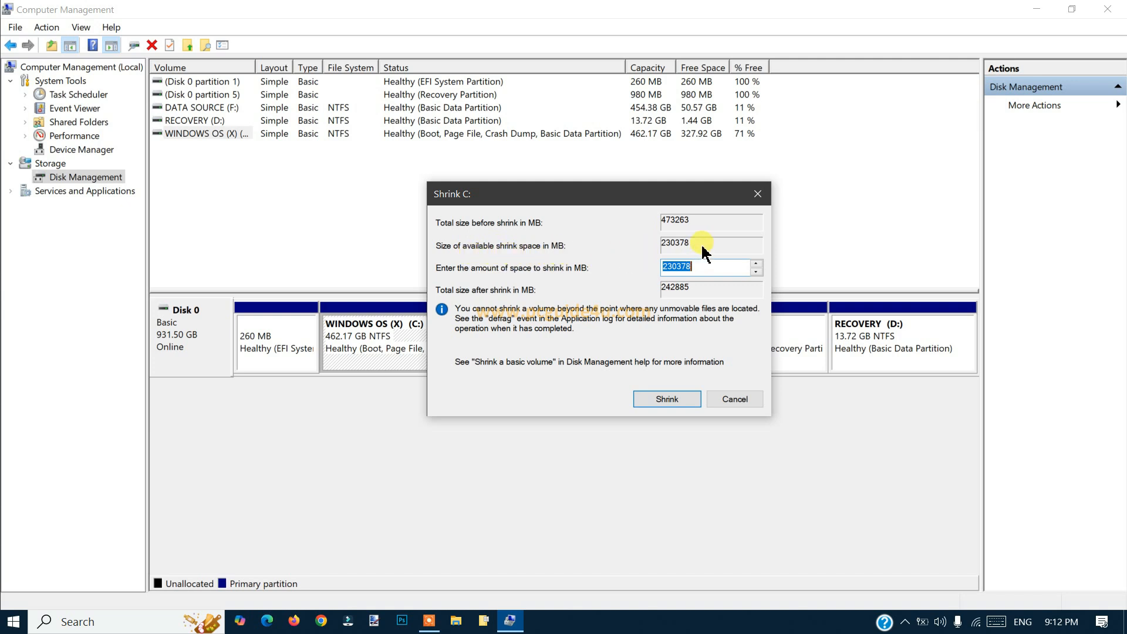
mouse_move(484, 281)
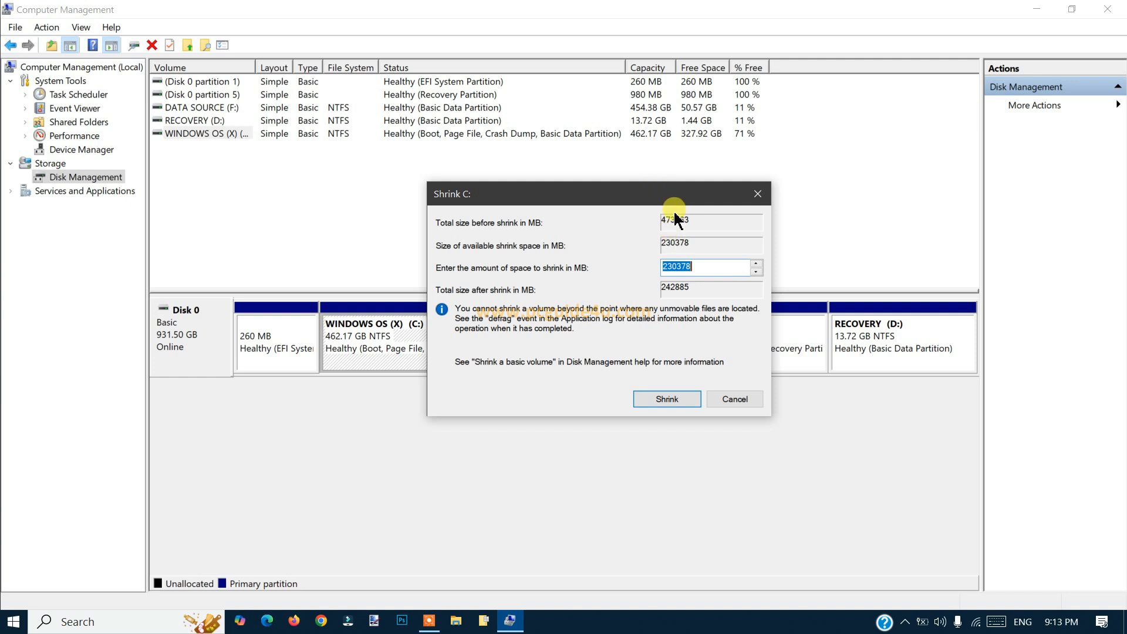
mouse_move(678, 264)
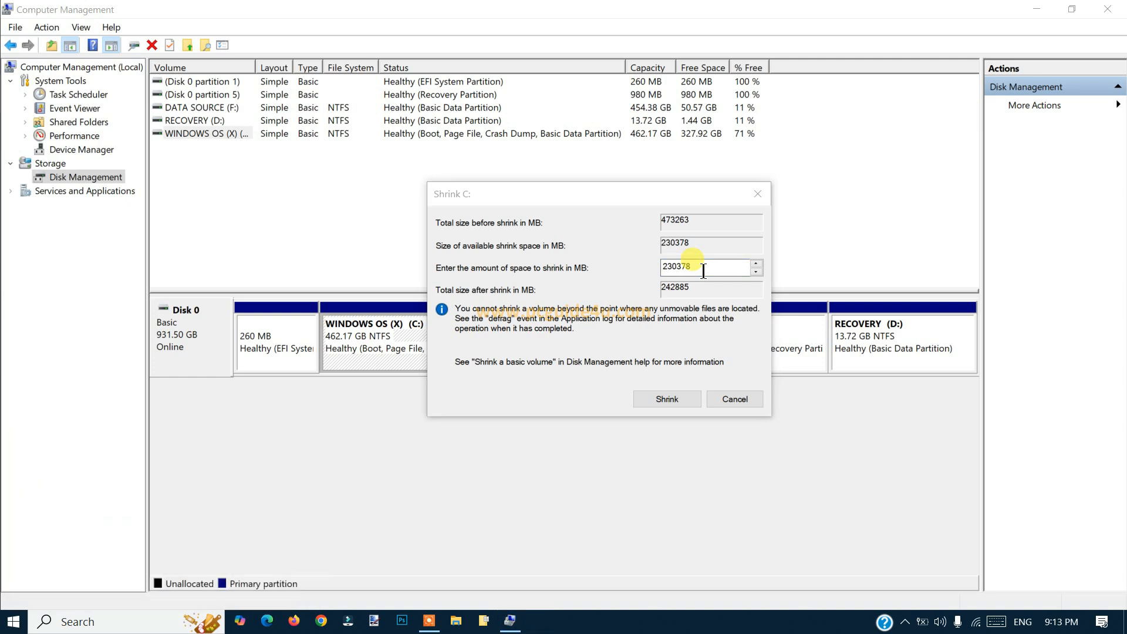
- Calculate 100 × 1024 = 102,400 MB in Calculator
left_click(536, 622)
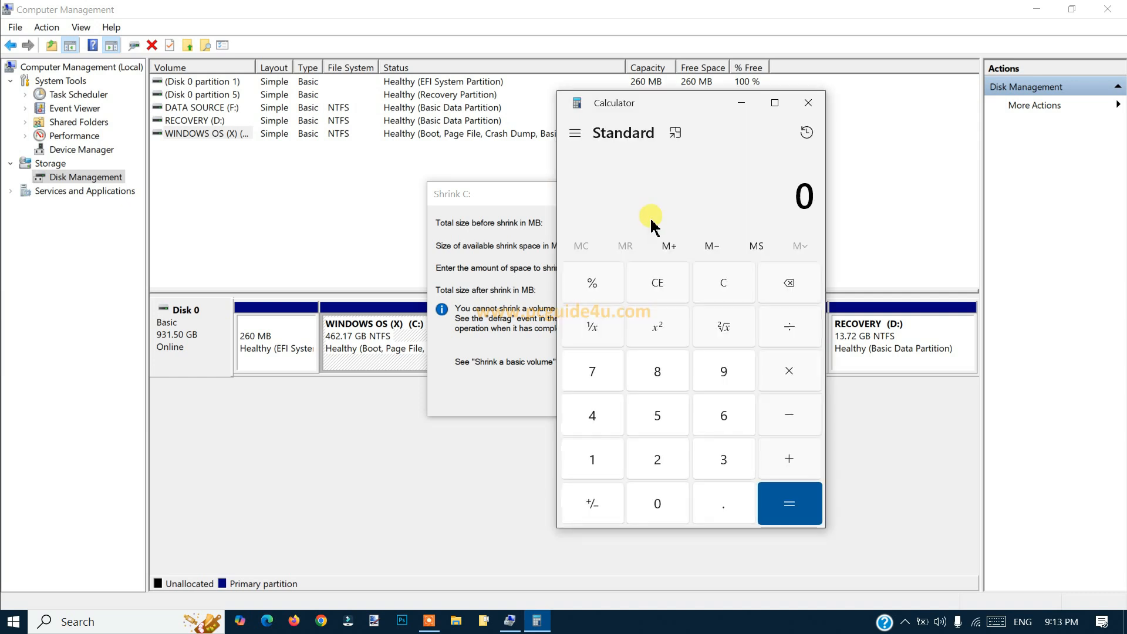
type("100")
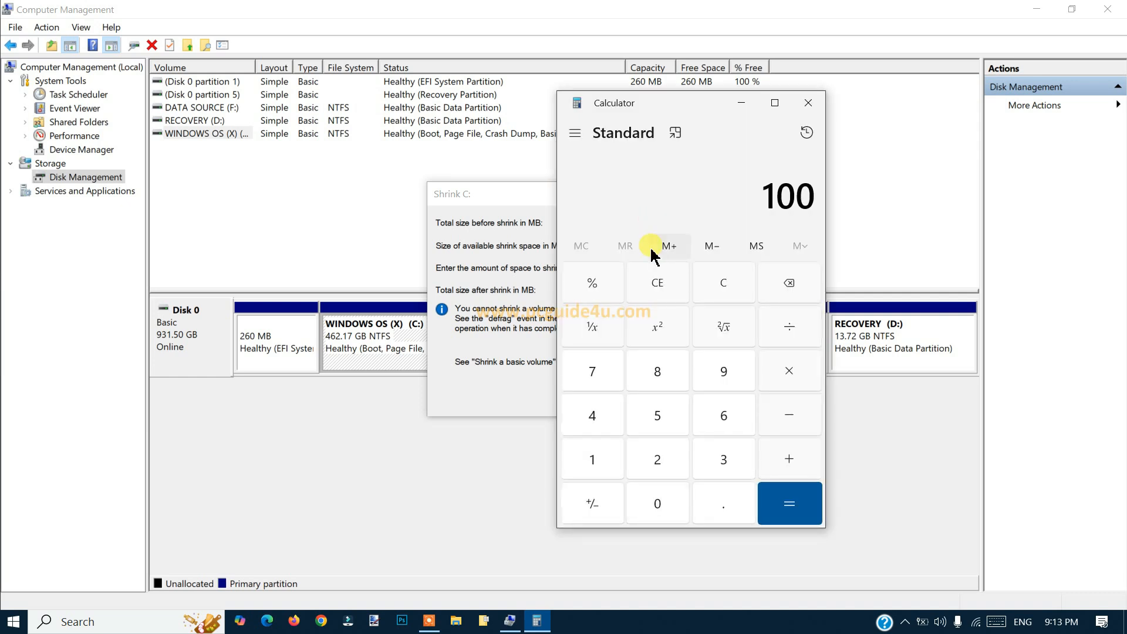
left_click(788, 370)
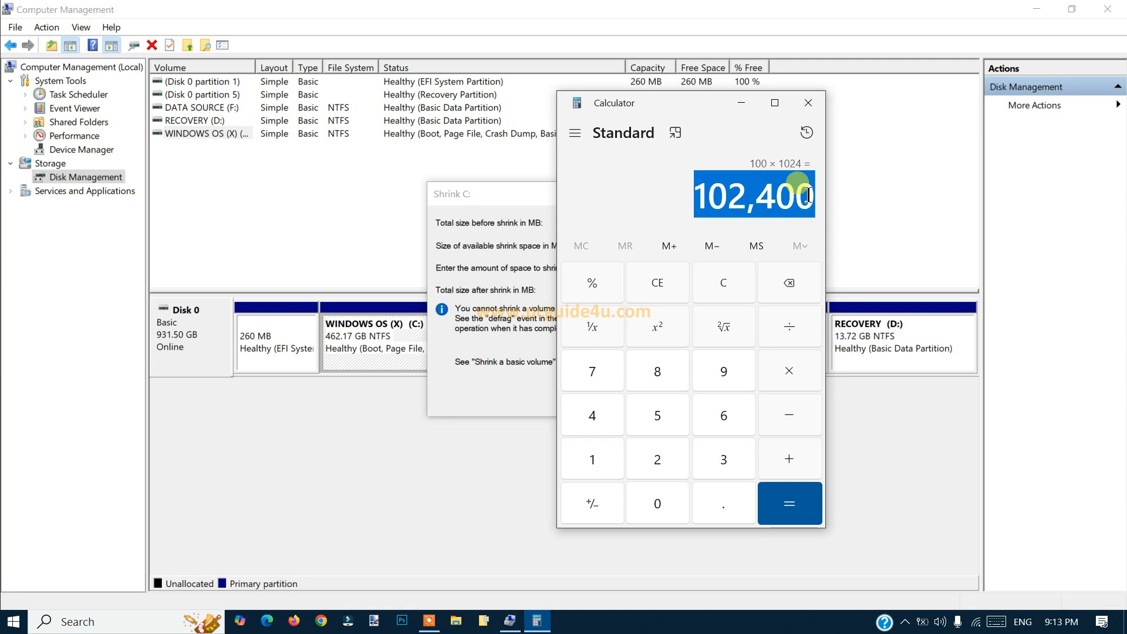
mouse_move(728, 136)
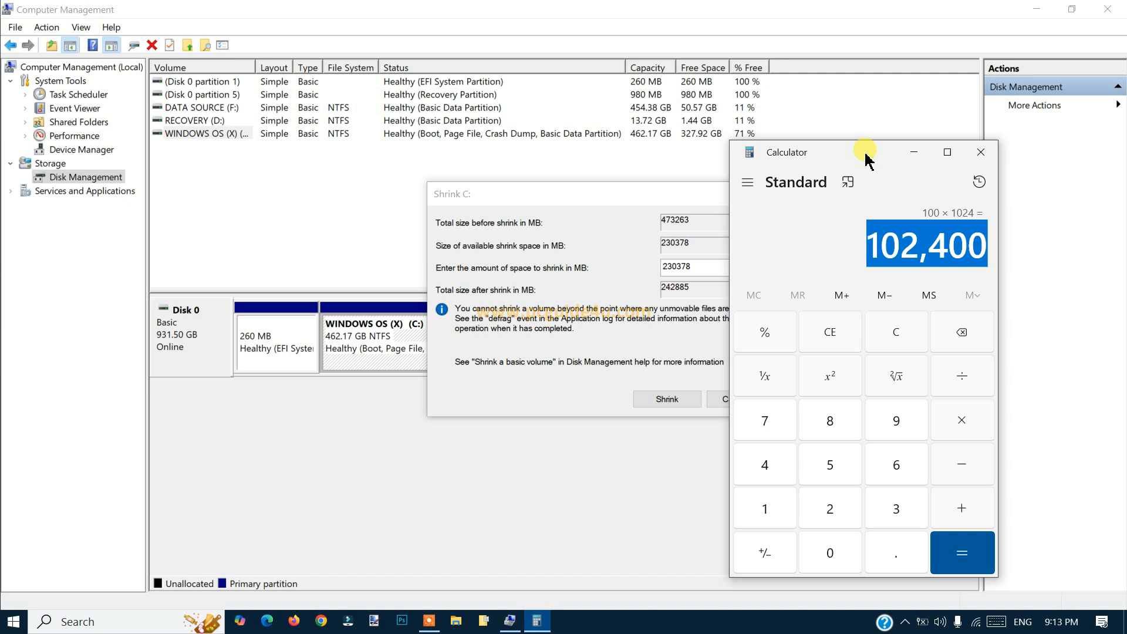
mouse_move(676, 312)
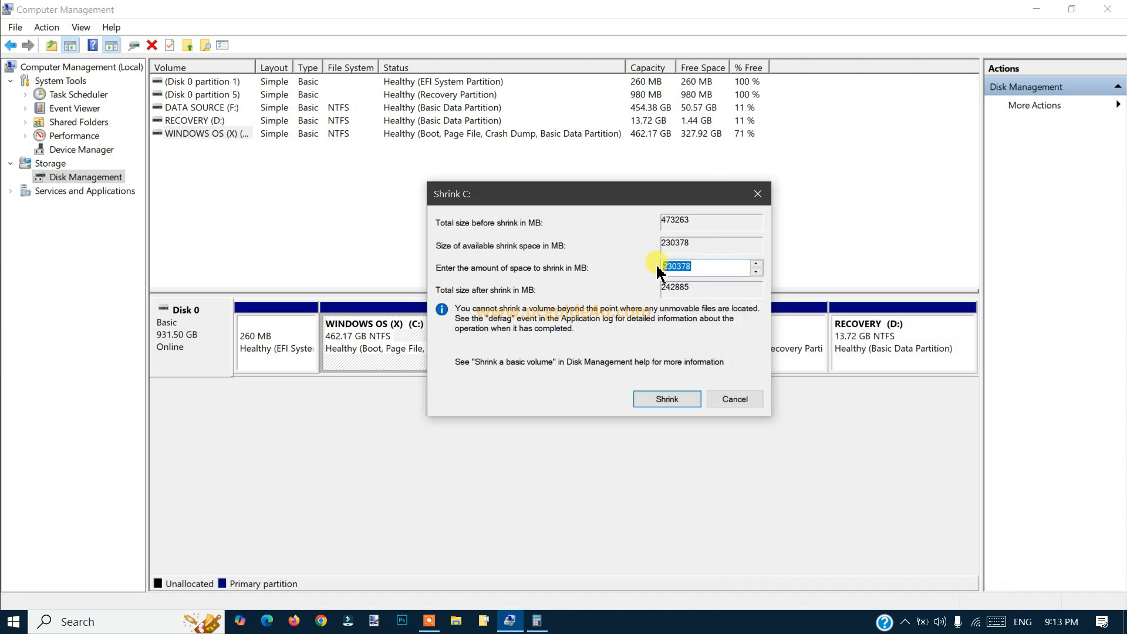
- Shrink C: by 102400 MB, leaving 100 GB unallocated on Disk 0
type("102400")
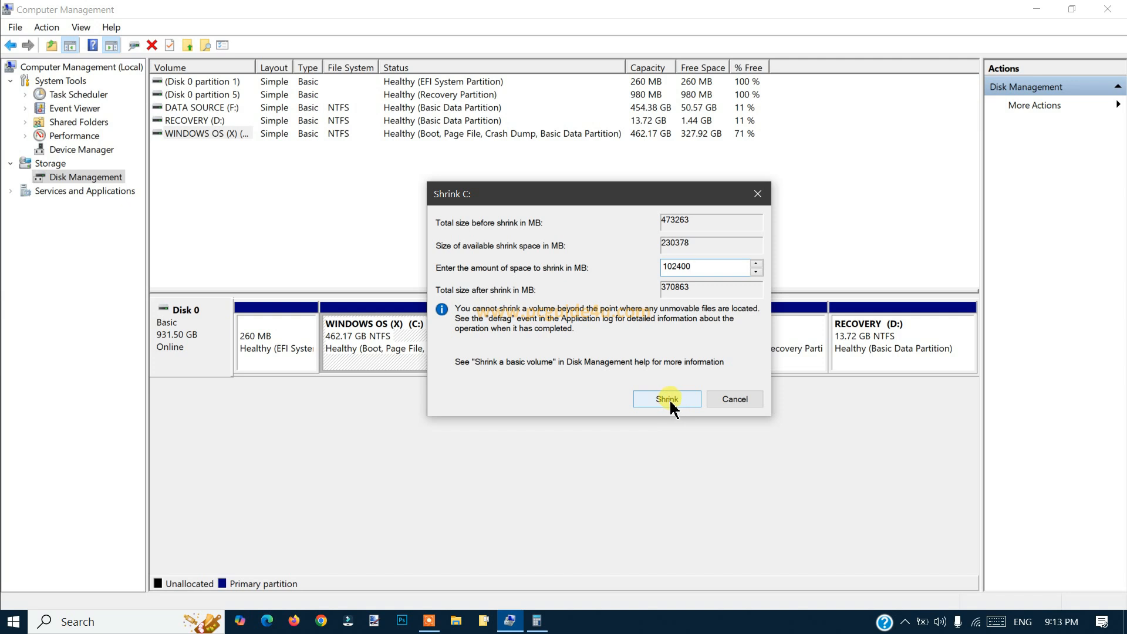
left_click(666, 399)
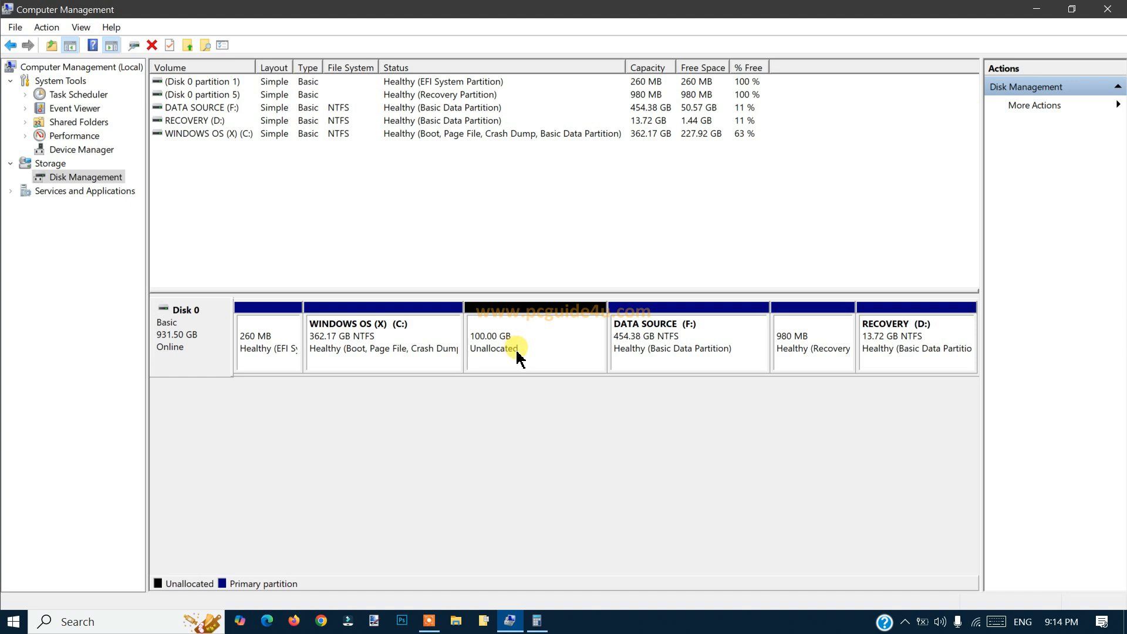
mouse_move(526, 357)
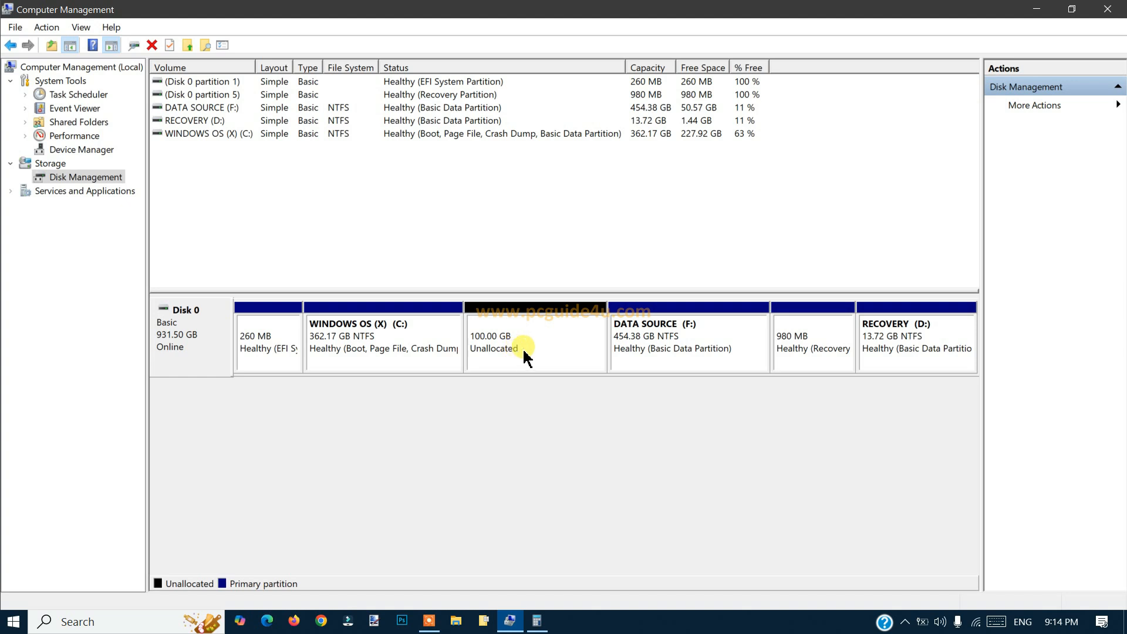
mouse_move(540, 396)
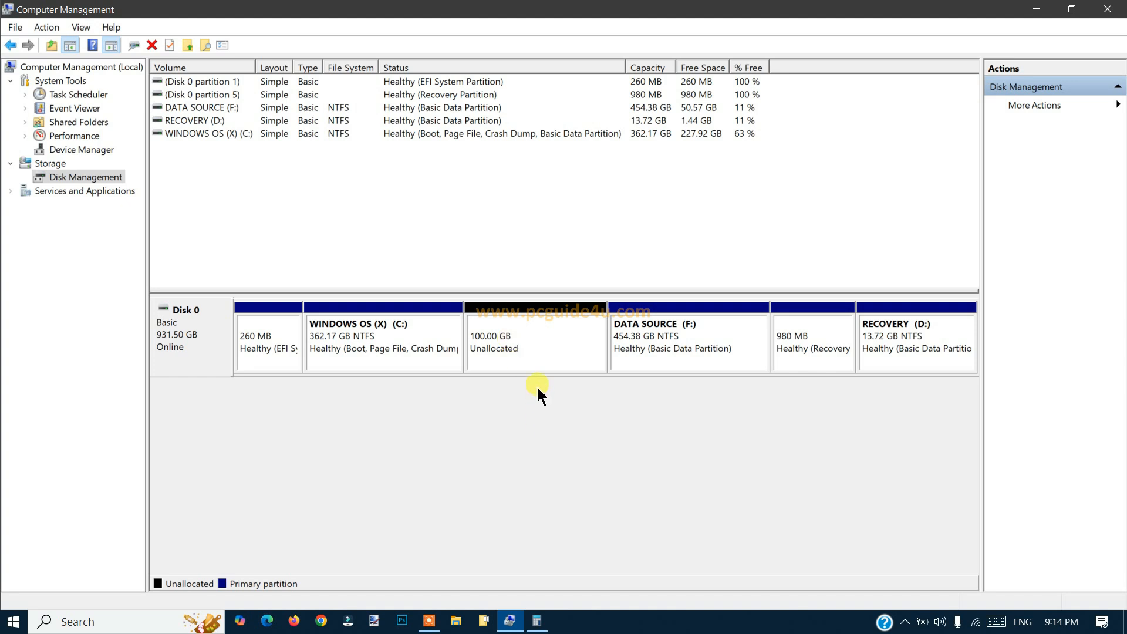
mouse_move(1042, 14)
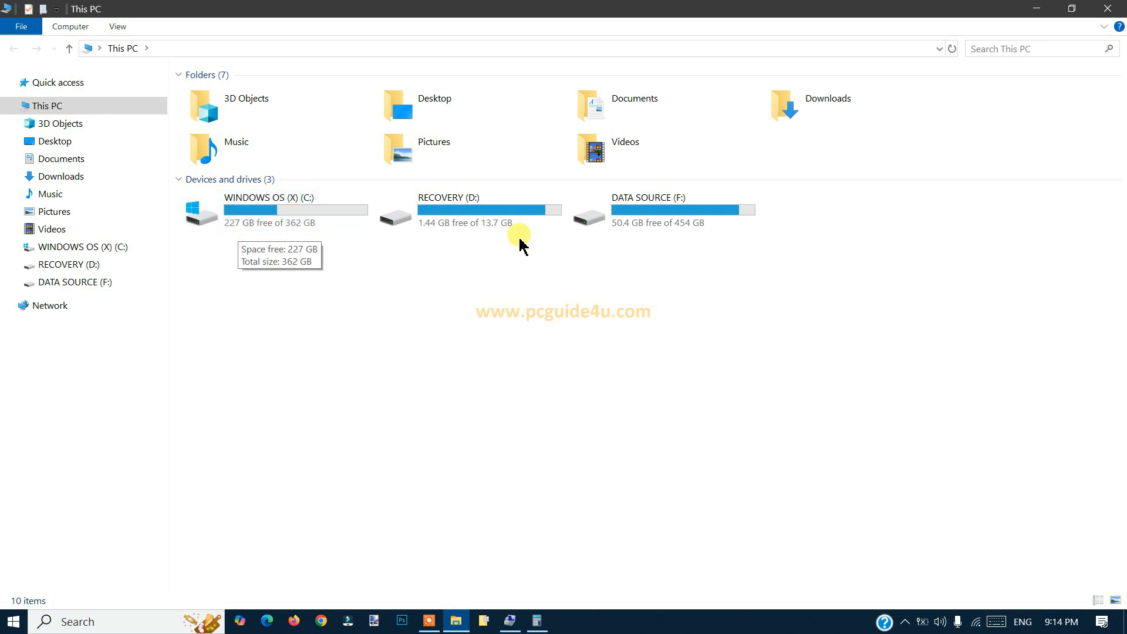
mouse_move(688, 337)
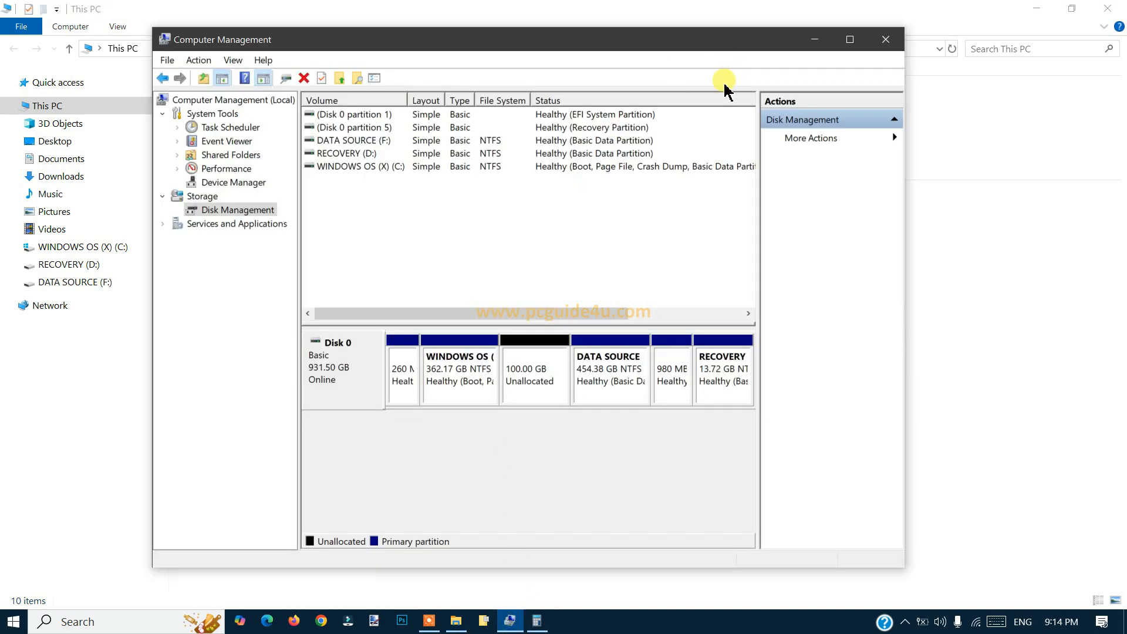
- Start the New Simple Volume Wizard on the 100 GB unallocated space
left_click(847, 40)
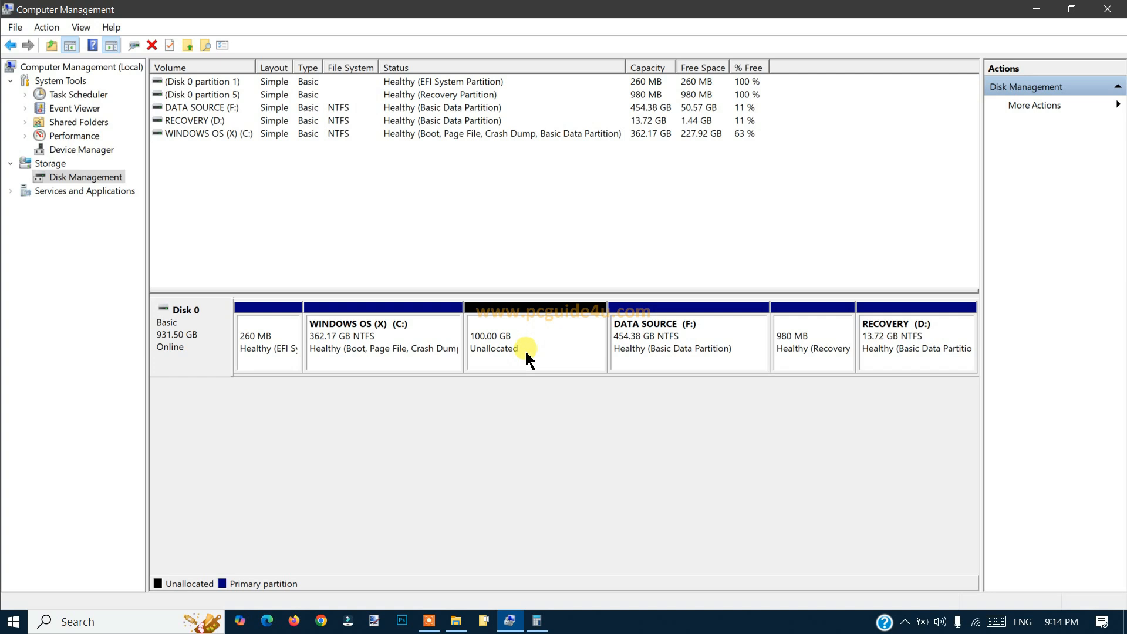
mouse_move(528, 349)
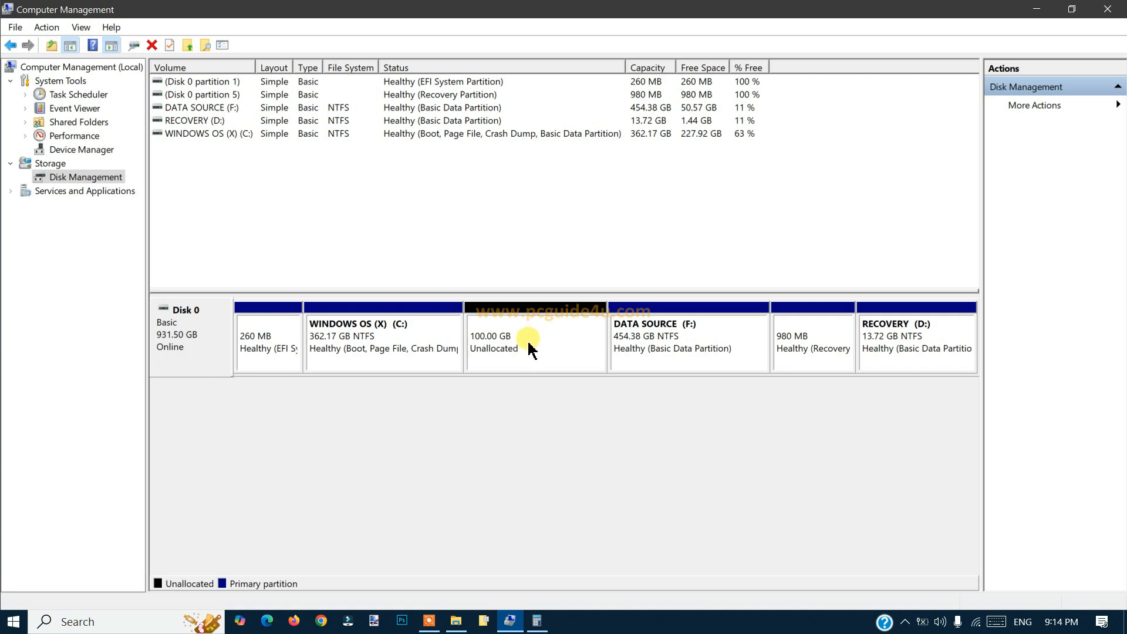
mouse_move(530, 352)
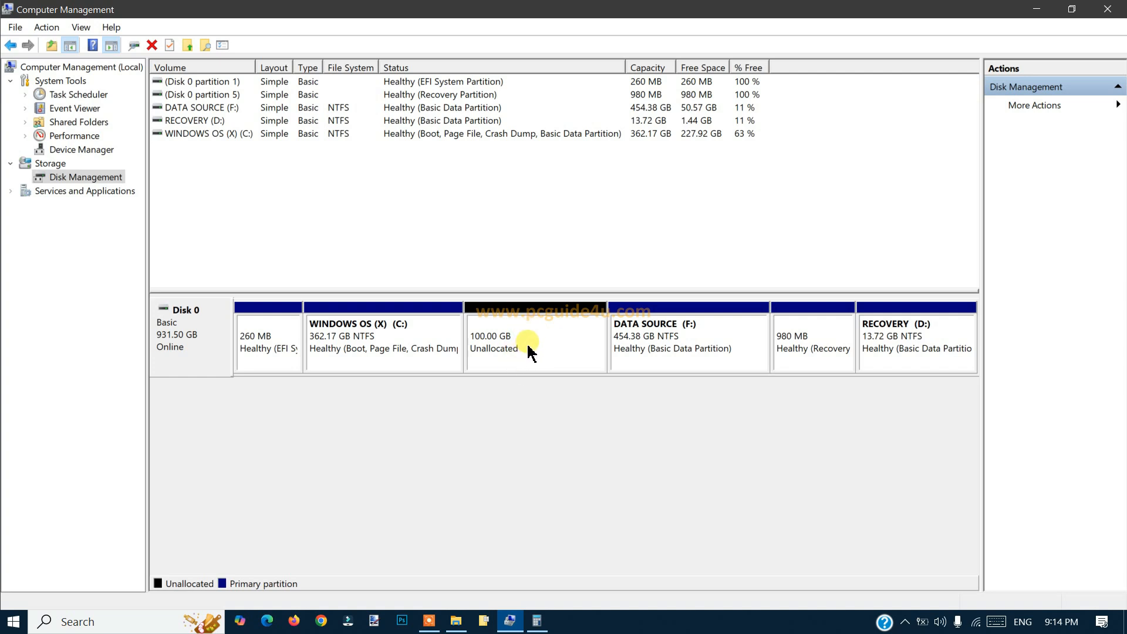
right_click(524, 343)
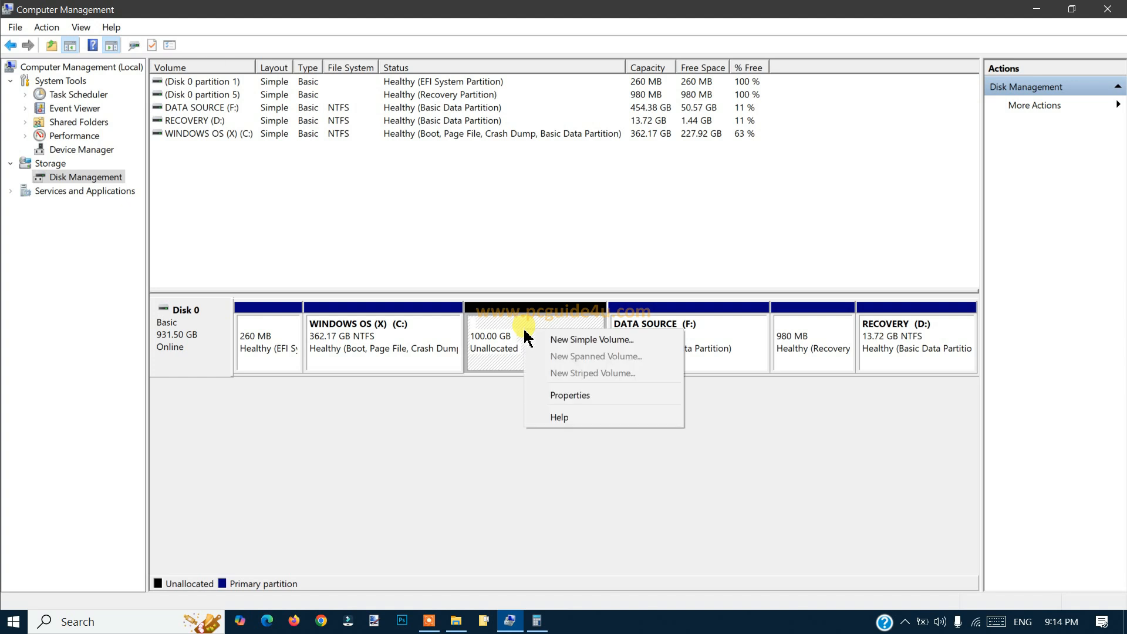
mouse_move(591, 338)
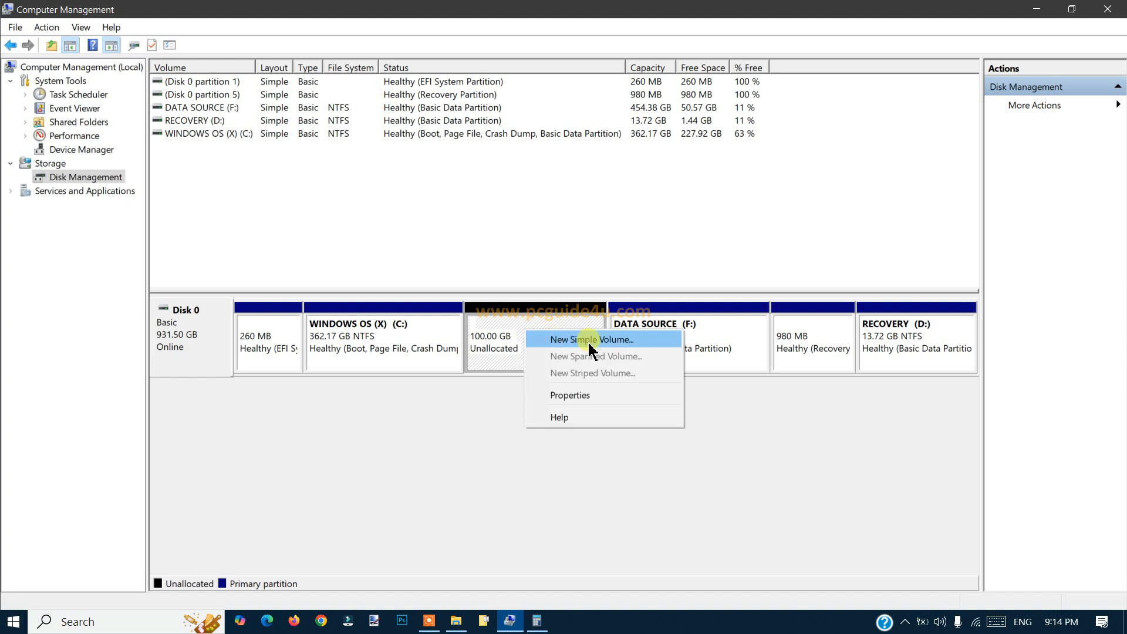
left_click(590, 338)
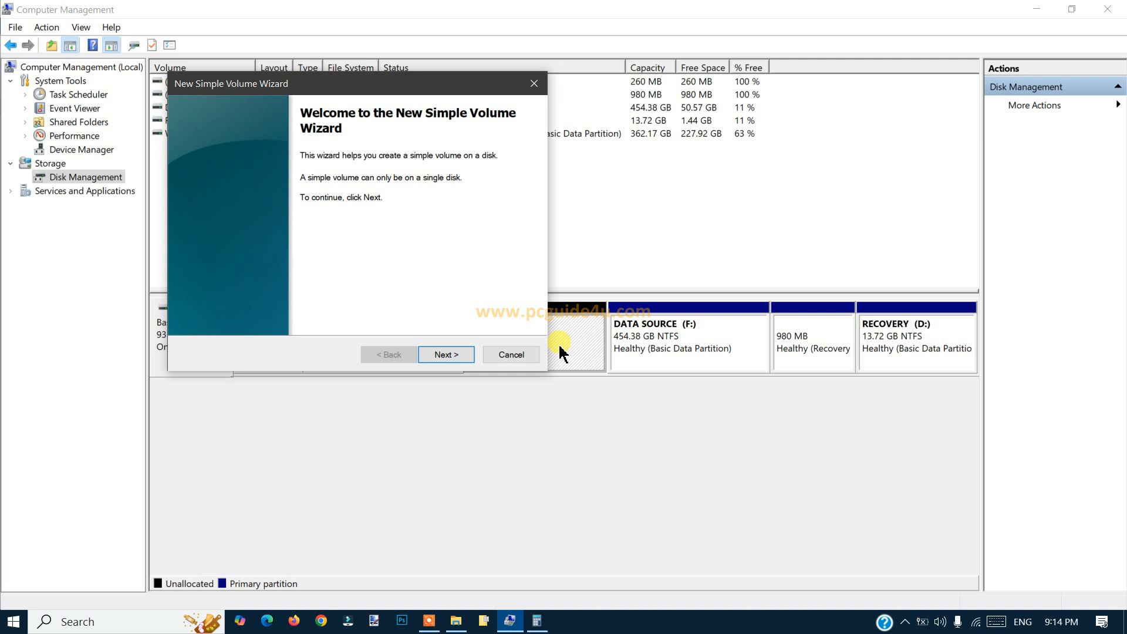
- Accept the full 102399 MB size so the wizard offers drive letter E
left_click(445, 355)
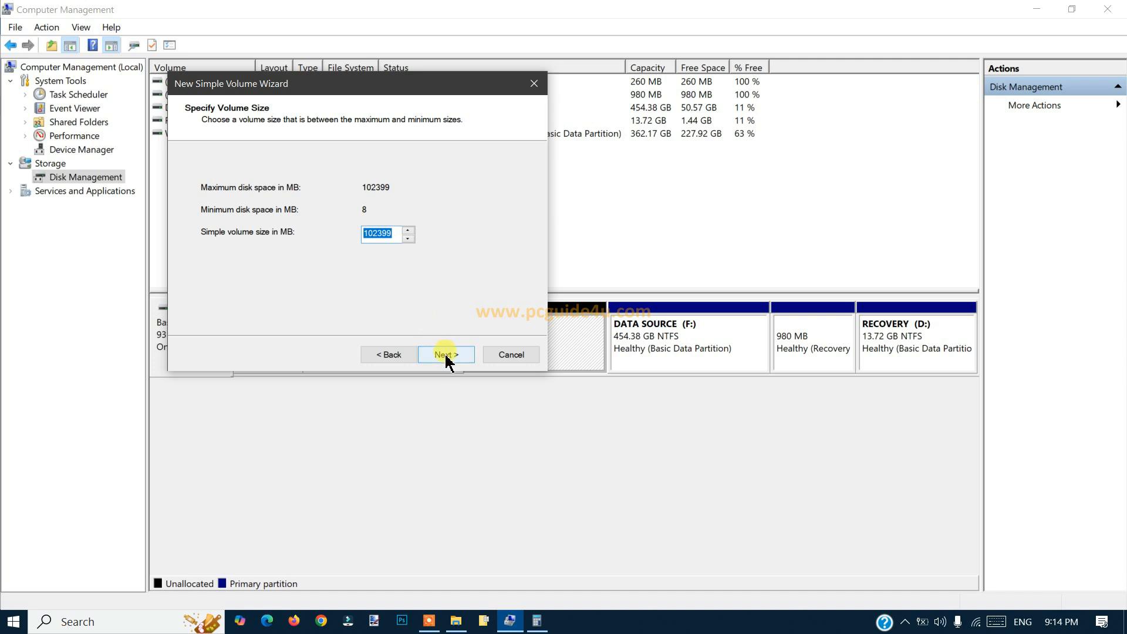
left_click(444, 354)
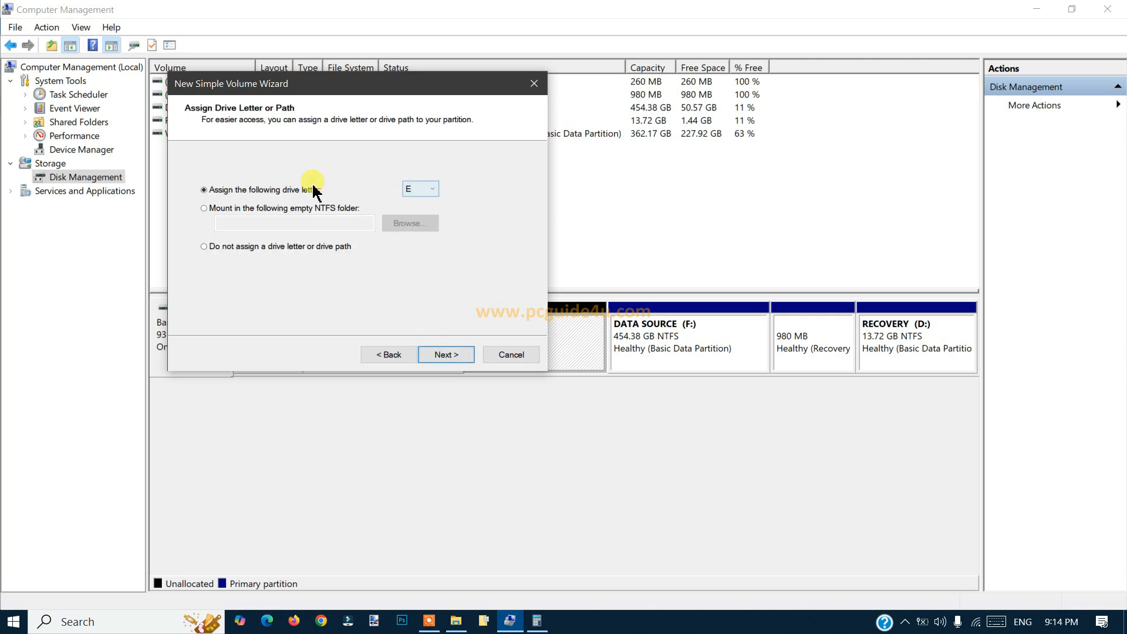
mouse_move(287, 200)
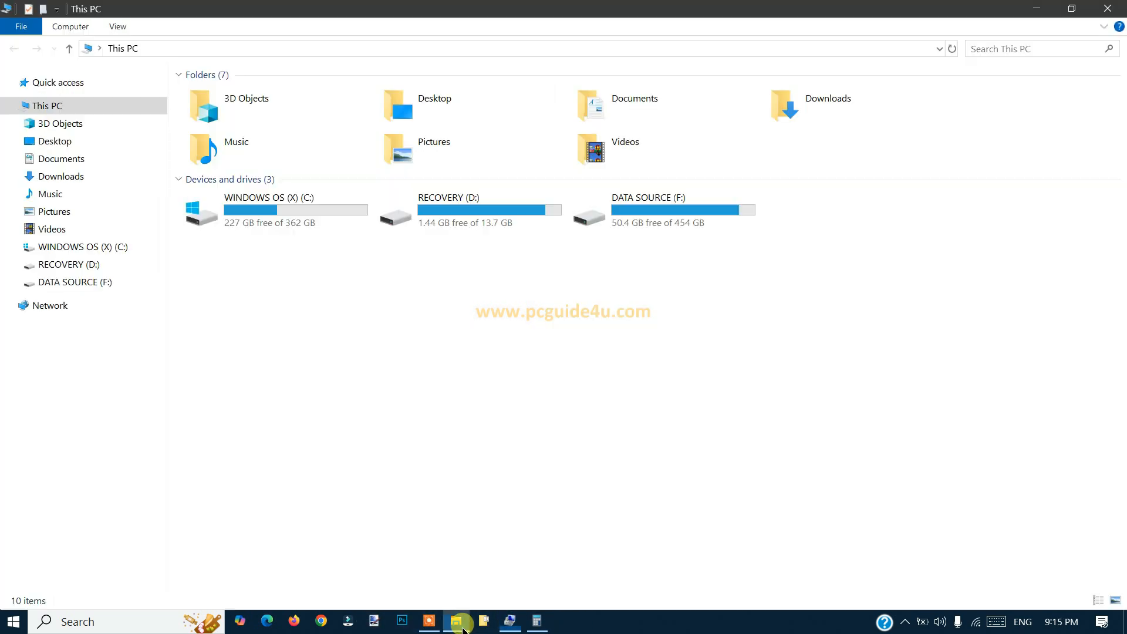
mouse_move(319, 215)
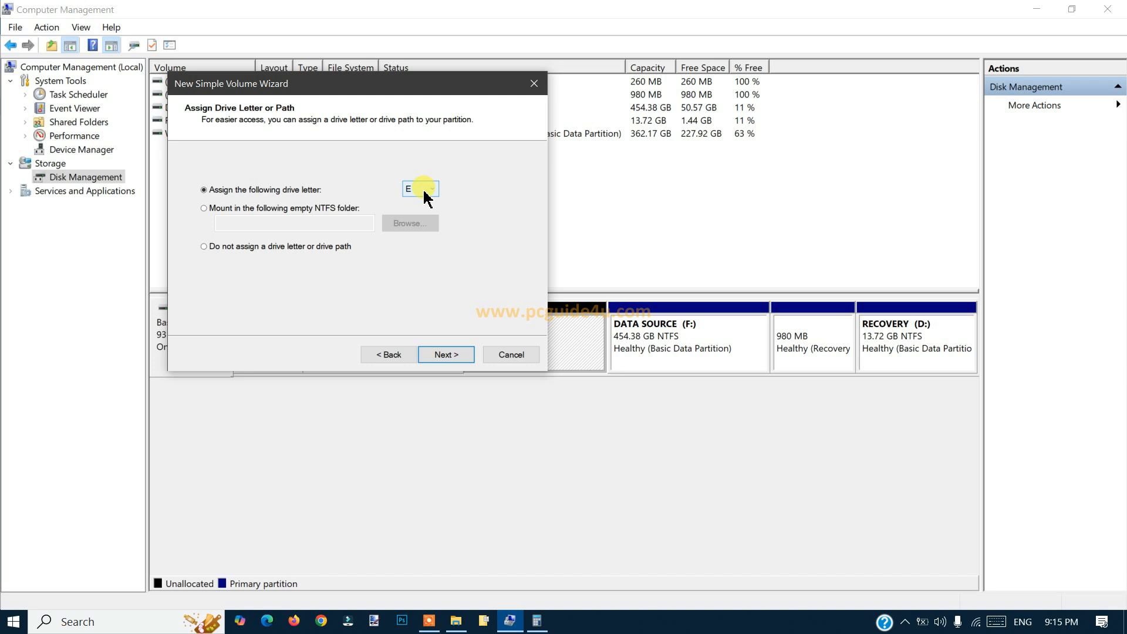
mouse_move(445, 354)
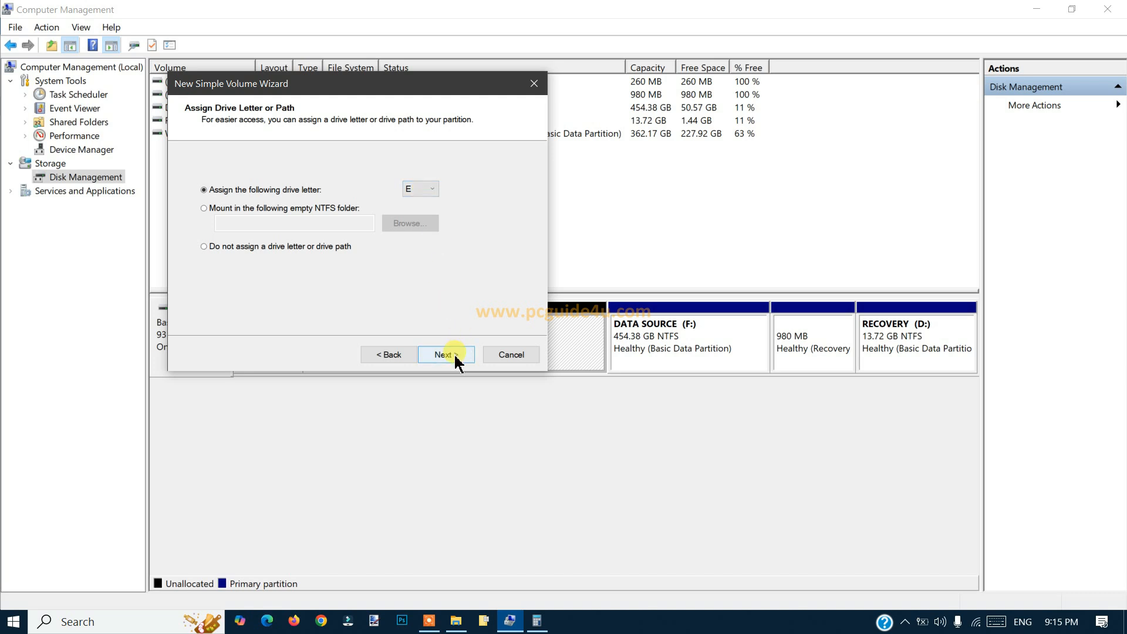
- Keep drive letter E and quick-format as NTFS with volume label Extra
left_click(445, 354)
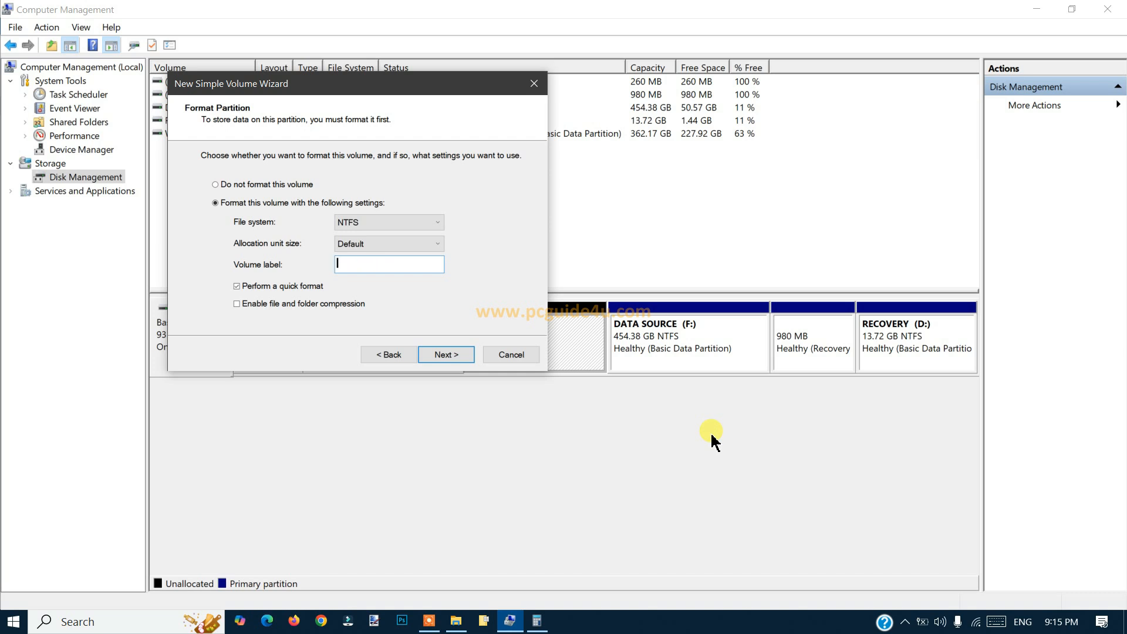
type("Extra")
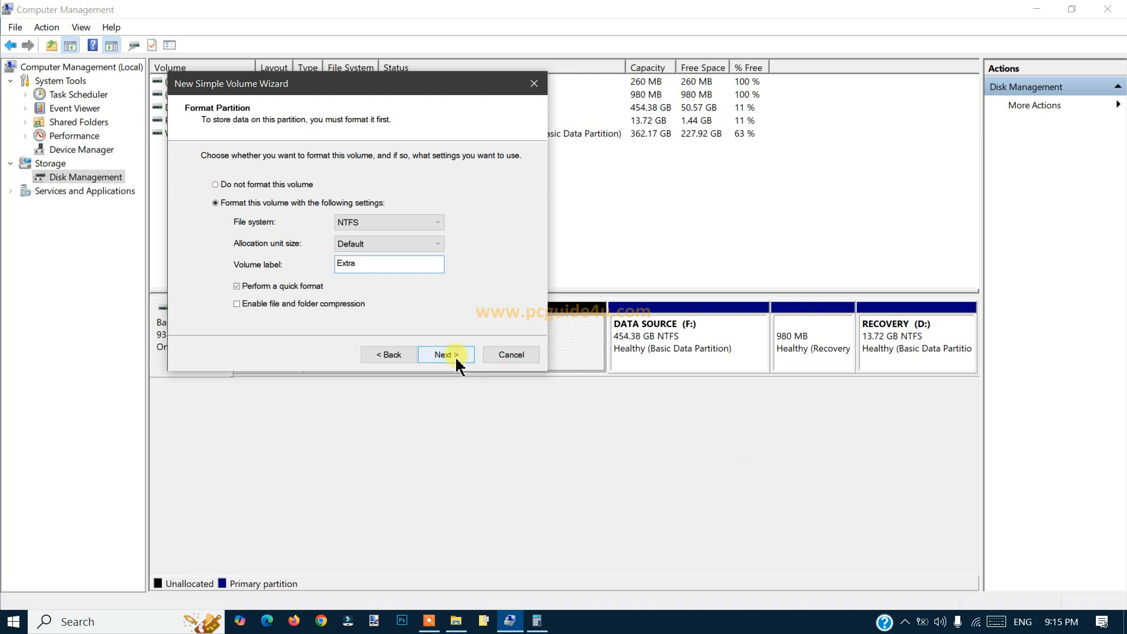
left_click(444, 354)
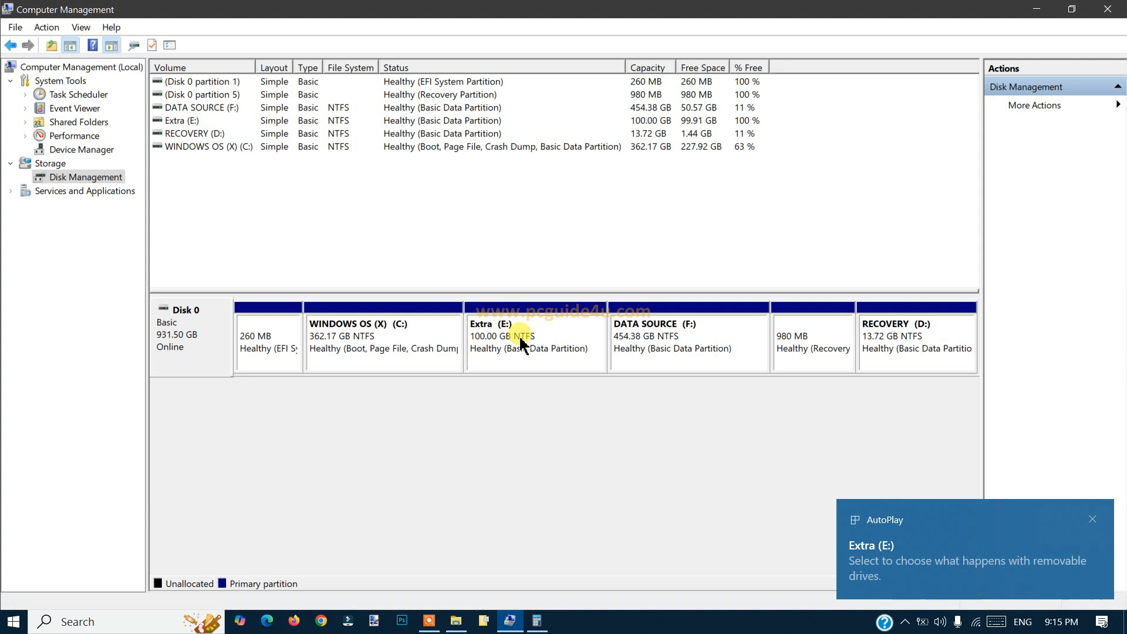
mouse_move(649, 458)
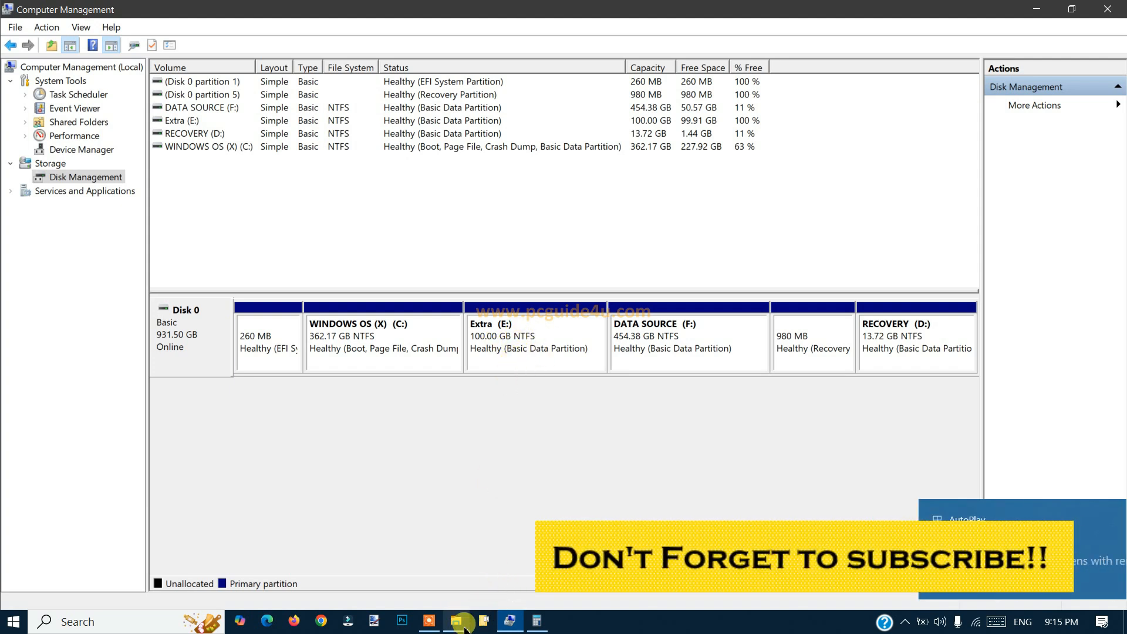
- Confirm in This PC that the empty Extra (E:) drive appears with 99.9 GB free
left_click(455, 621)
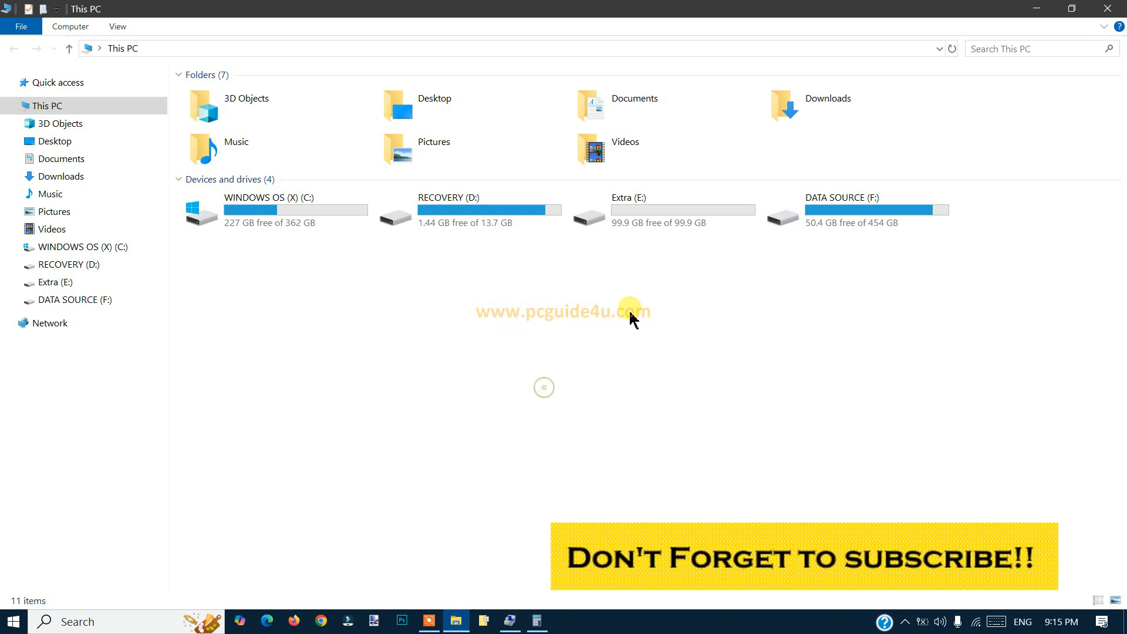
mouse_move(635, 216)
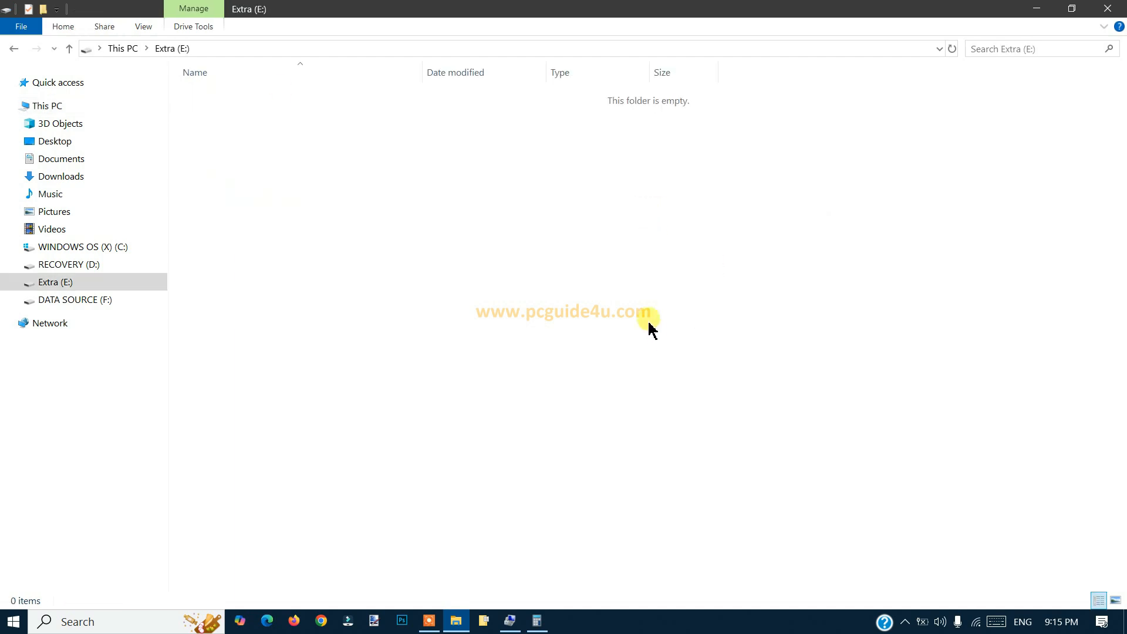
left_click(47, 104)
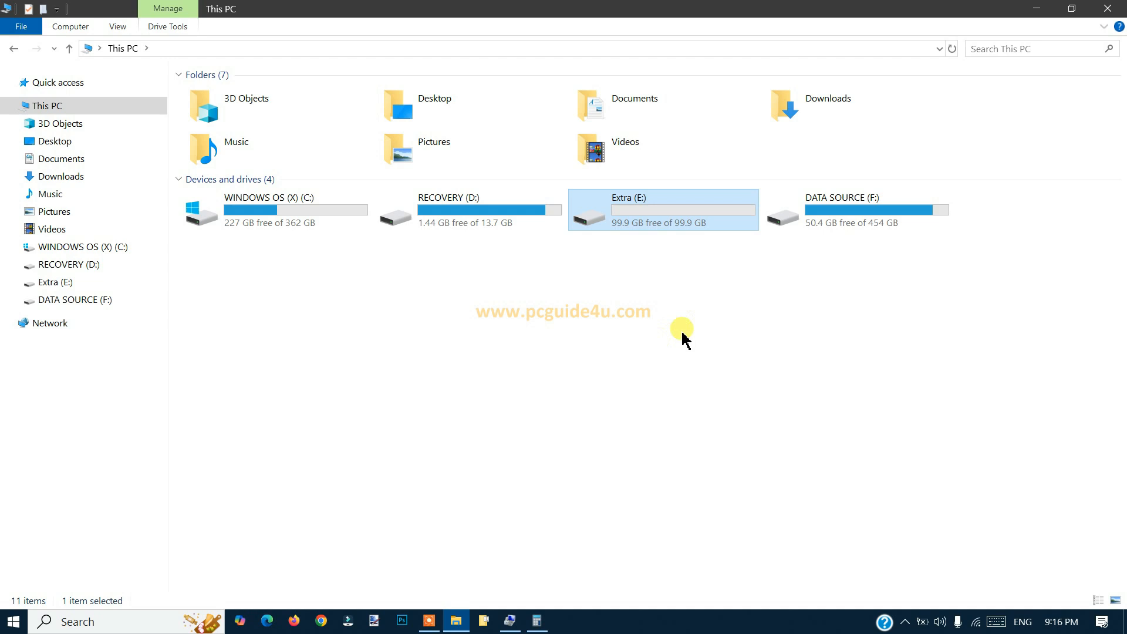
mouse_move(631, 238)
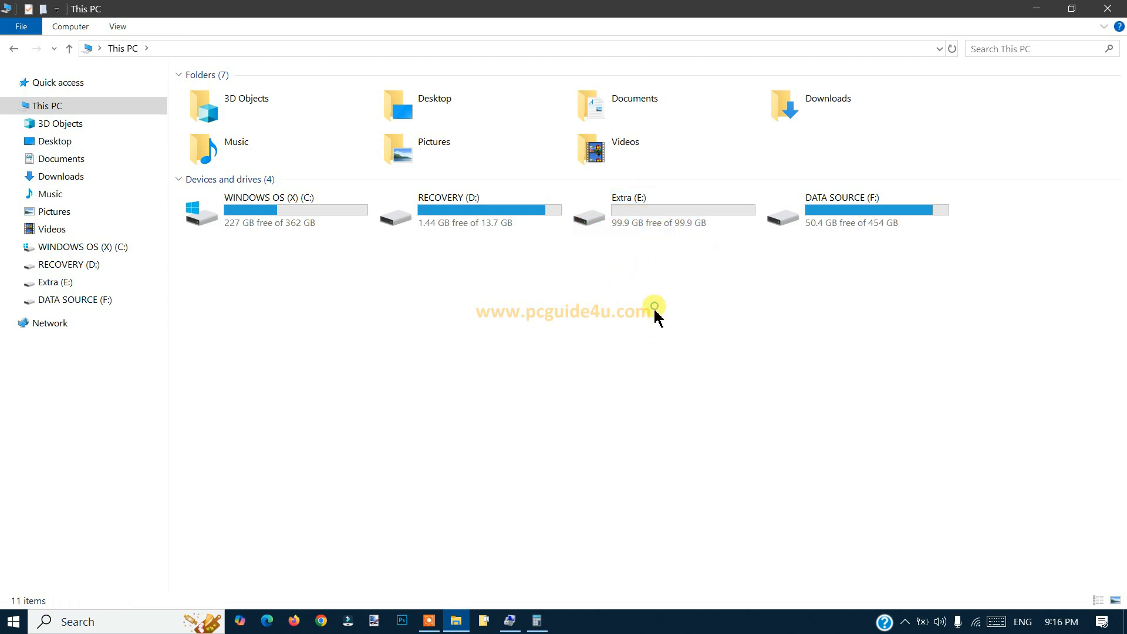
left_click(273, 209)
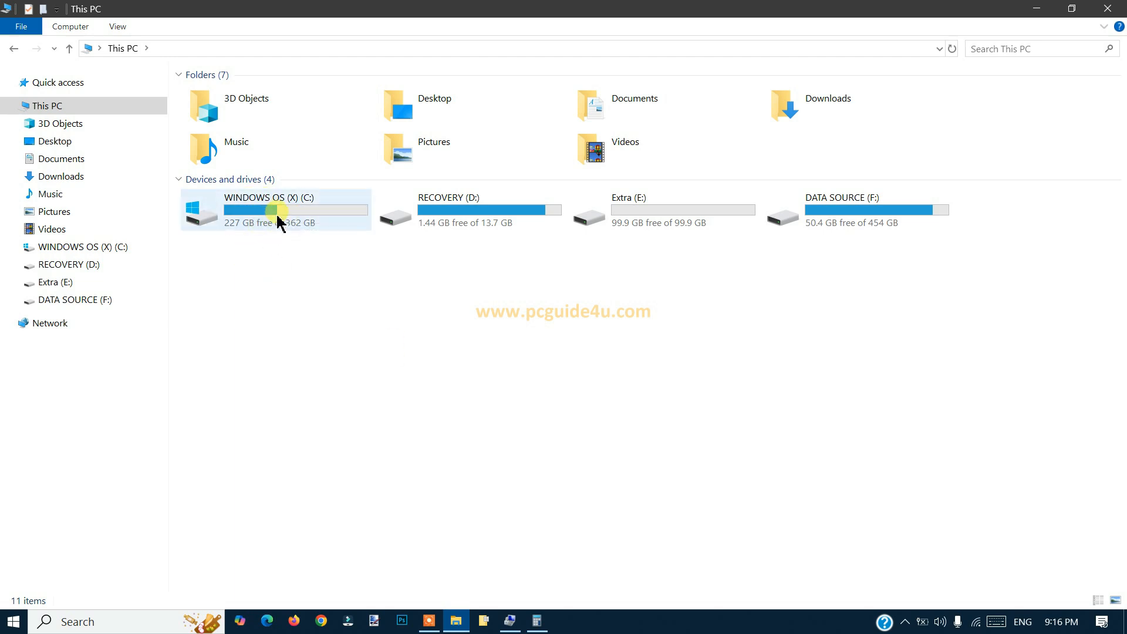
mouse_move(671, 216)
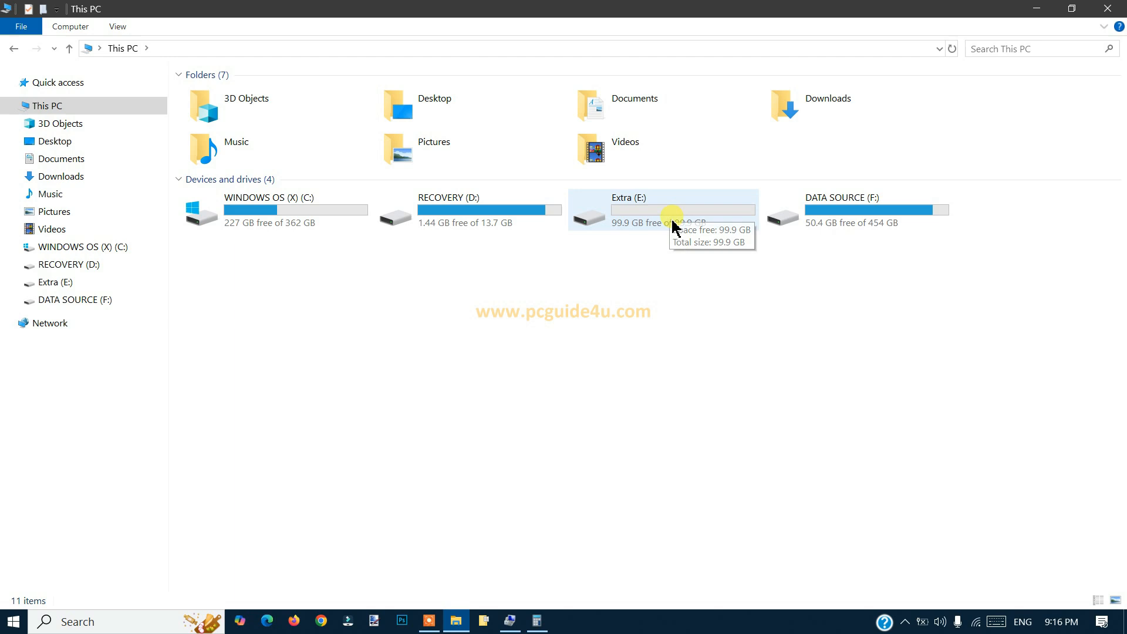
mouse_move(373, 312)
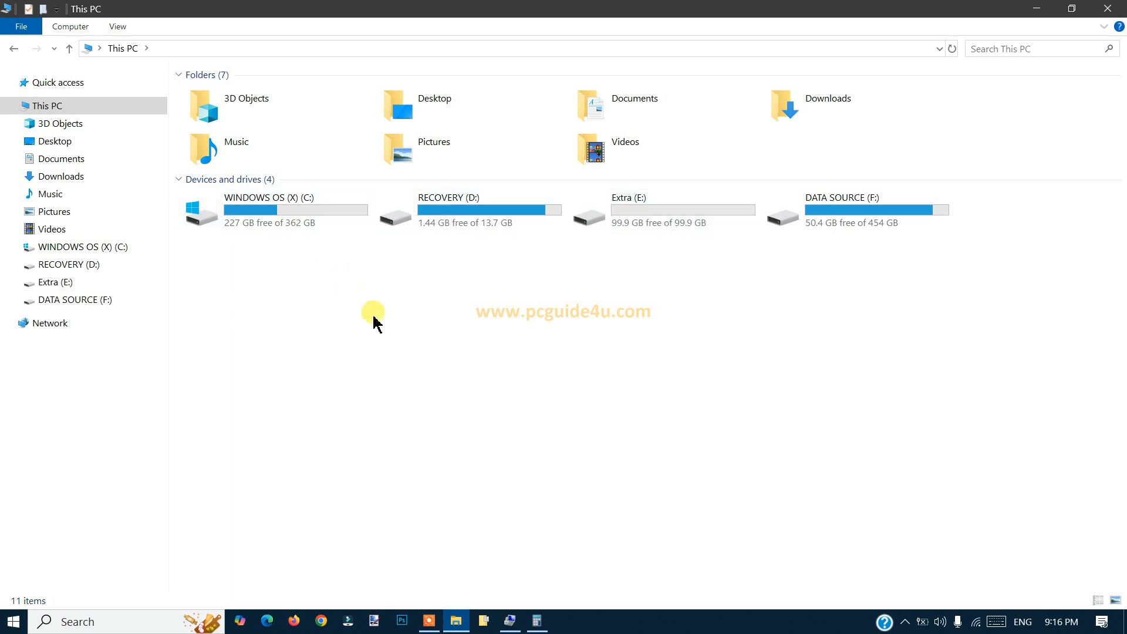